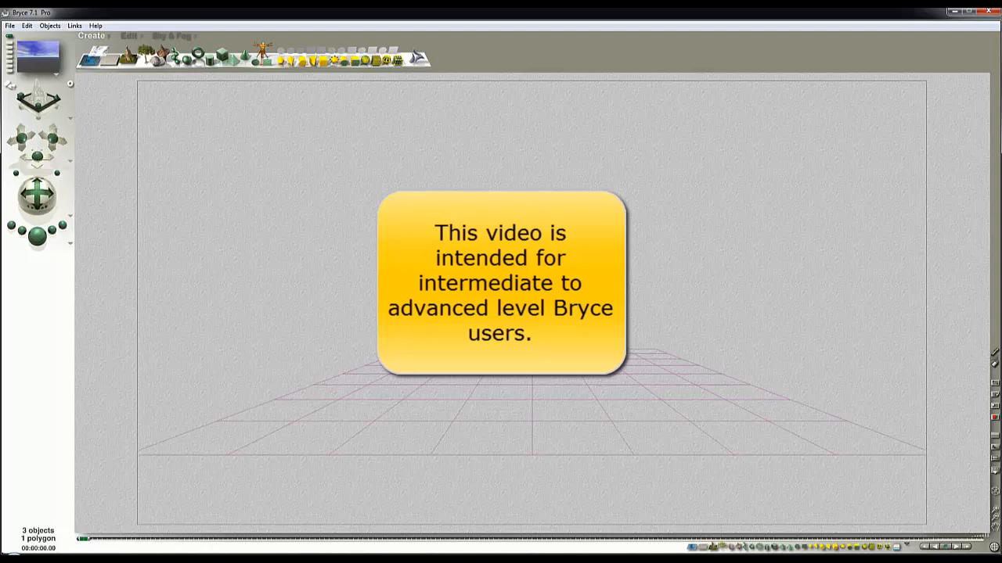
mouse_move(219, 175)
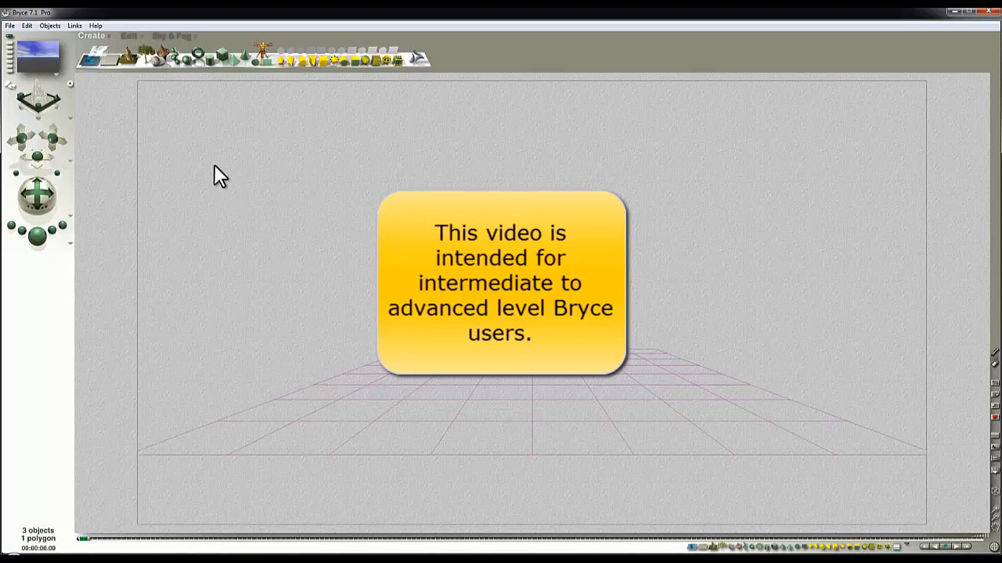
mouse_move(149, 61)
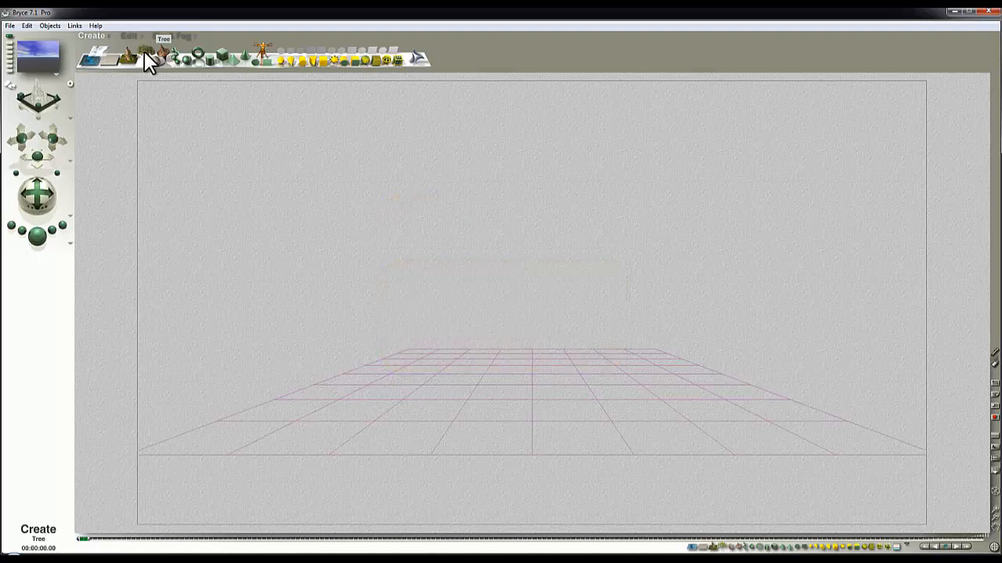
- Add a Bryce tree onto the ground plane and view it from the front
click(147, 53)
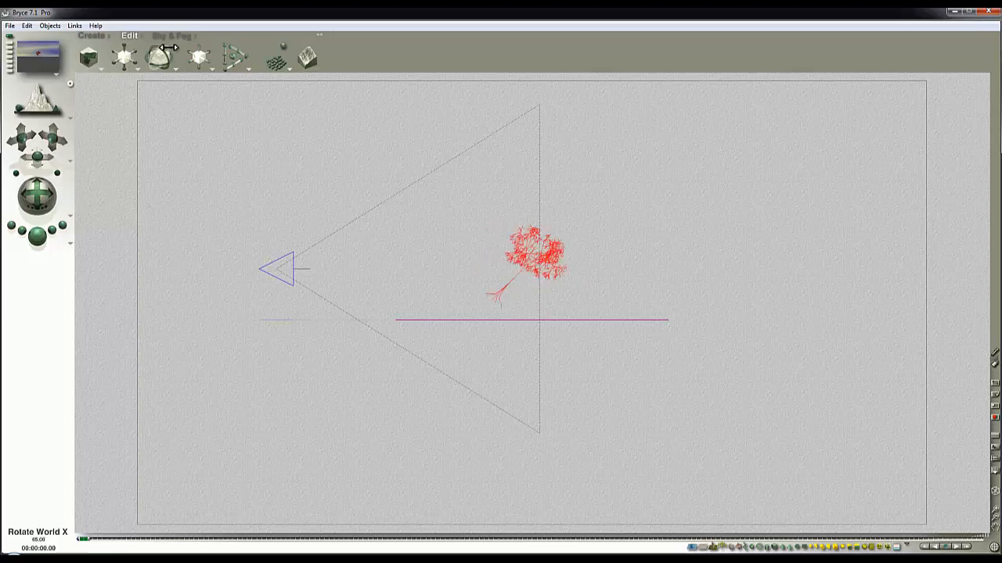
click(532, 258)
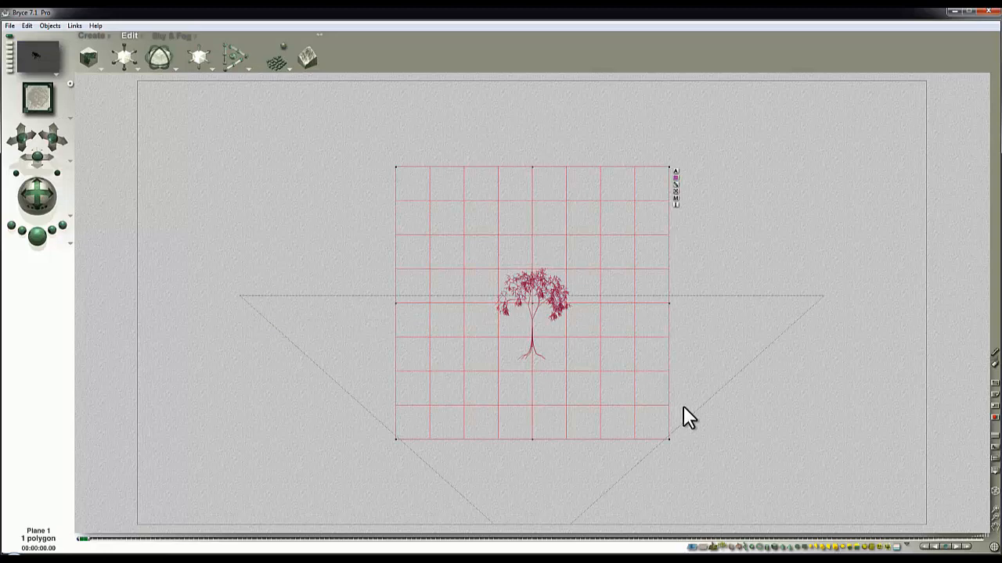
- Keep the default 512 x 512 document resolution in Document Setup
click(38, 60)
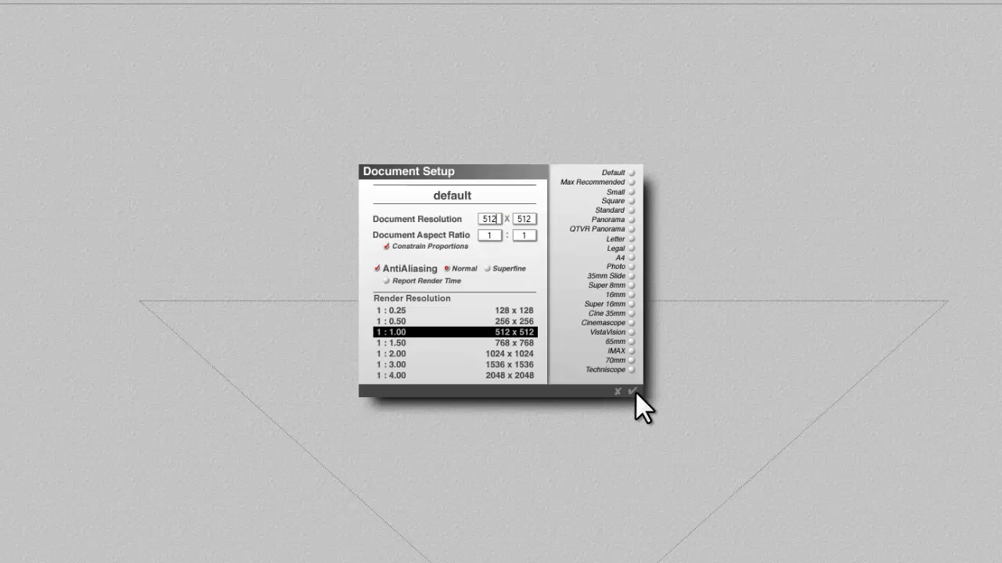
click(632, 392)
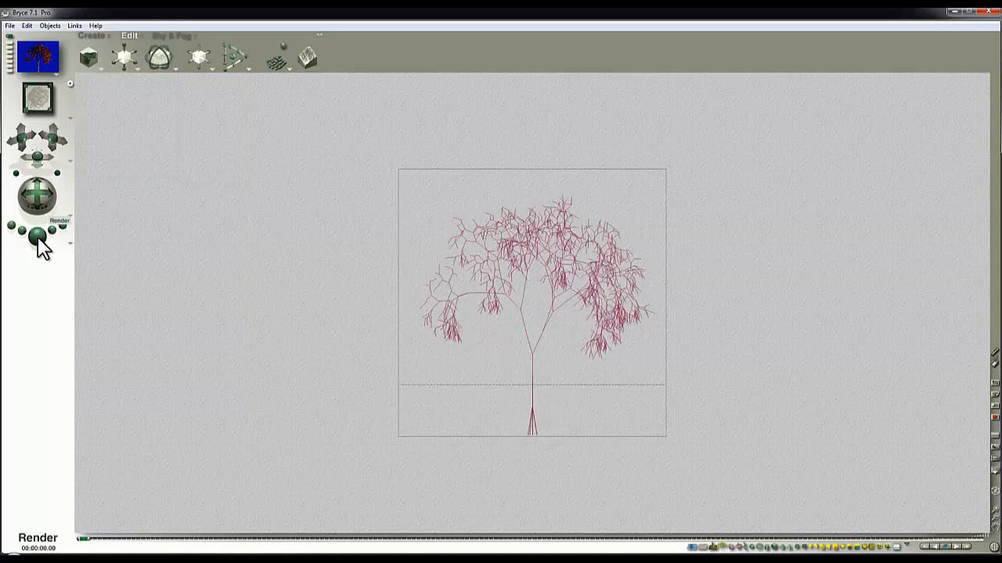
- Render the tree and display the render as a black-and-white mask
click(37, 235)
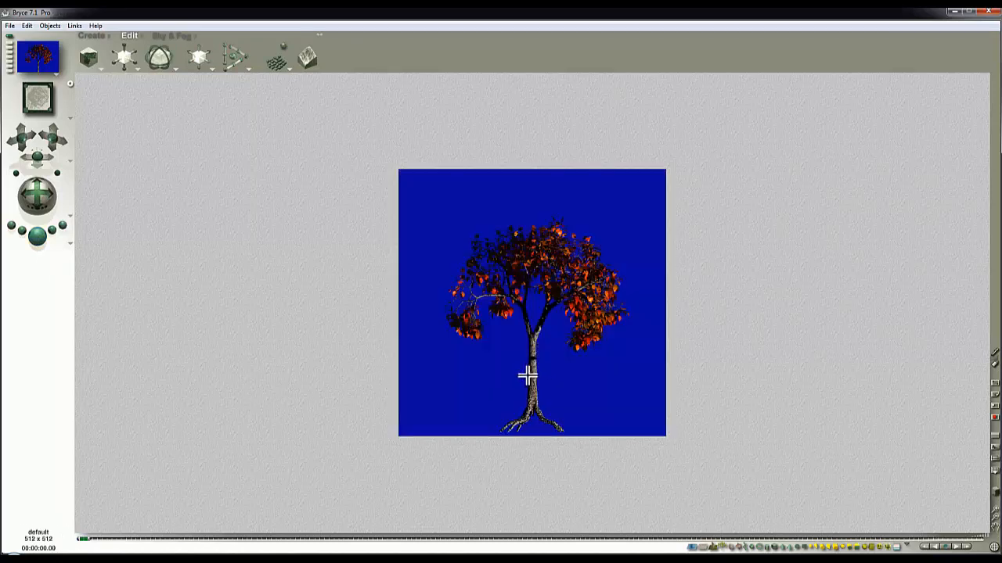
mouse_move(485, 363)
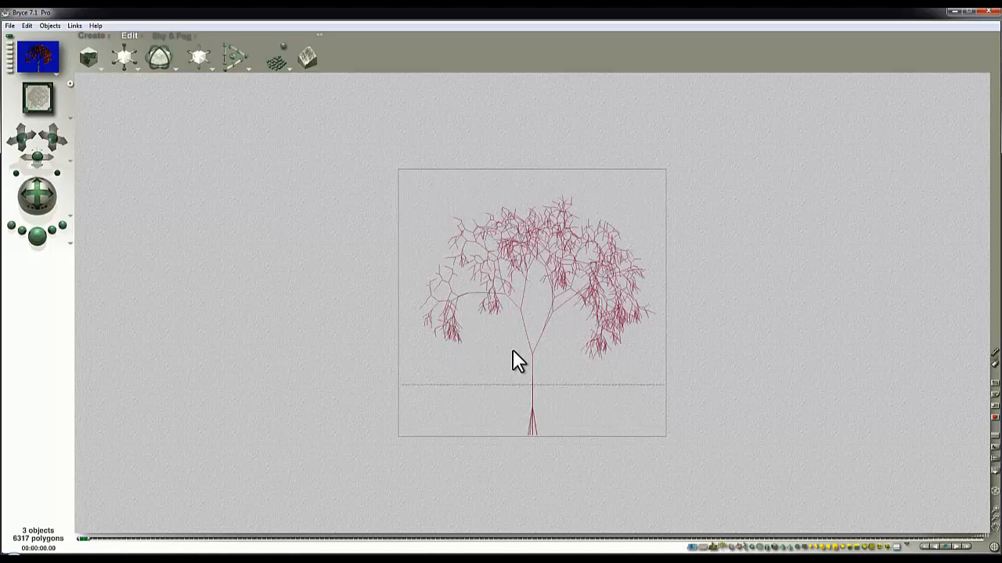
mouse_move(76, 166)
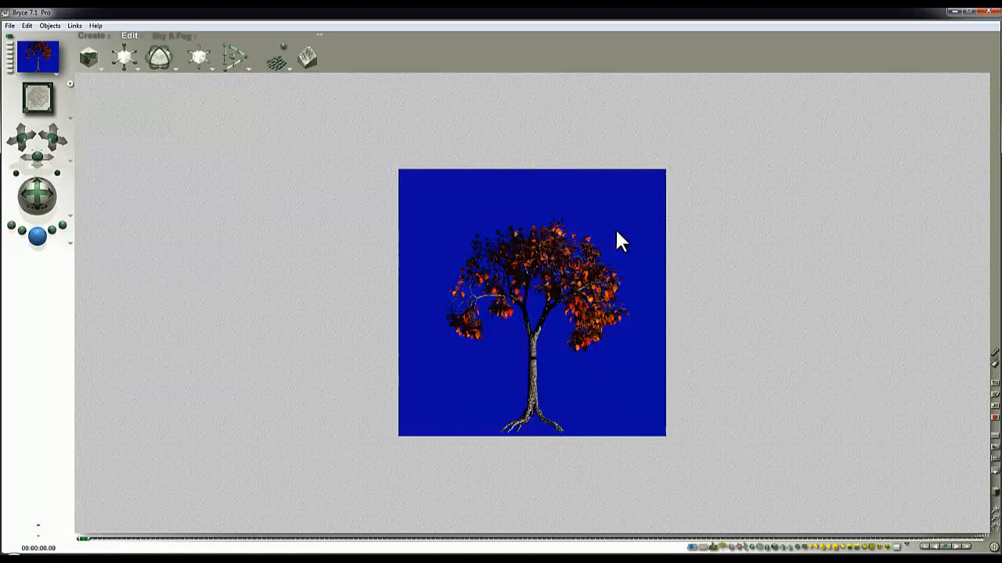
click(582, 300)
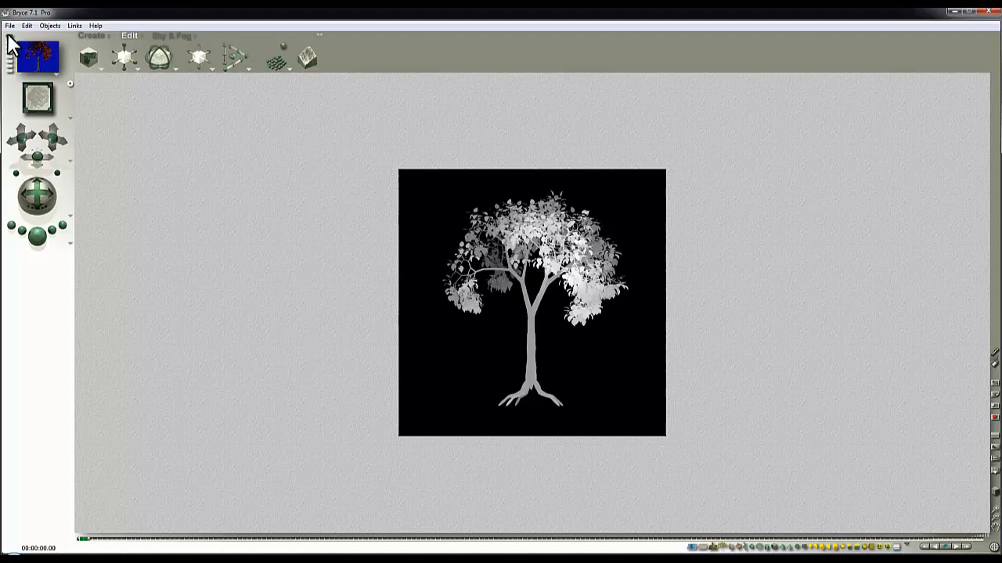
- Set the render resolution to 1:2.00, giving a 1024 x 1024 render
click(9, 25)
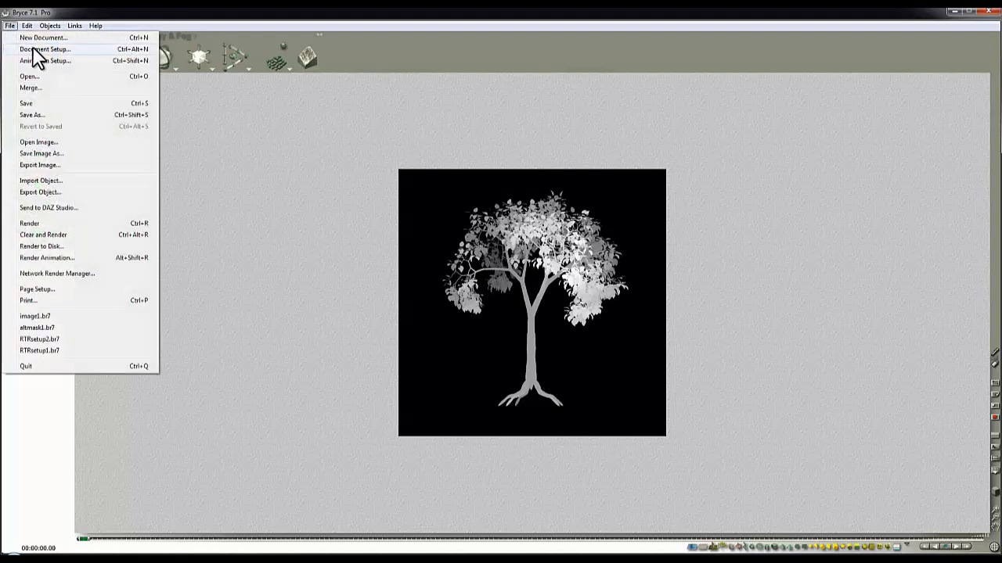
click(44, 48)
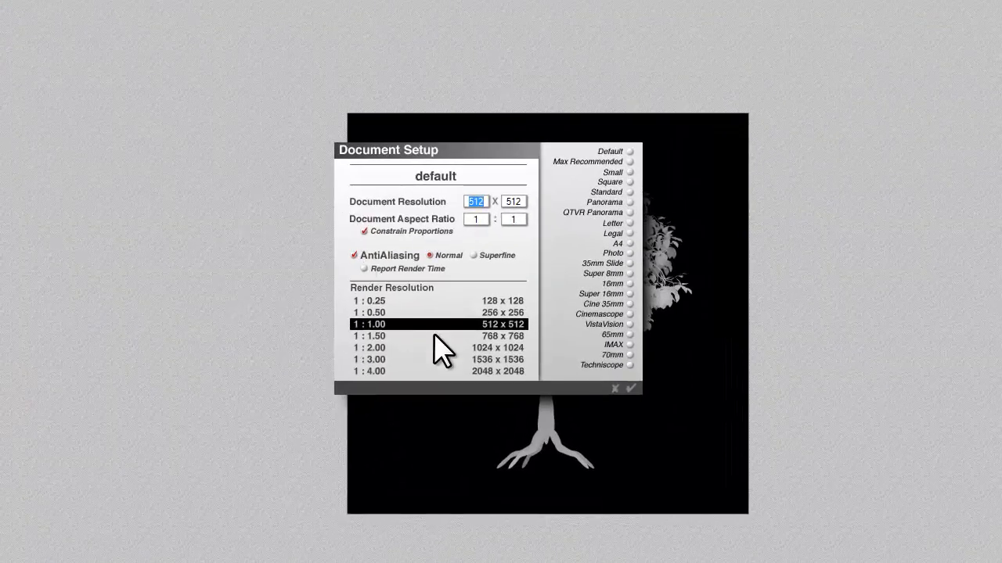
click(438, 348)
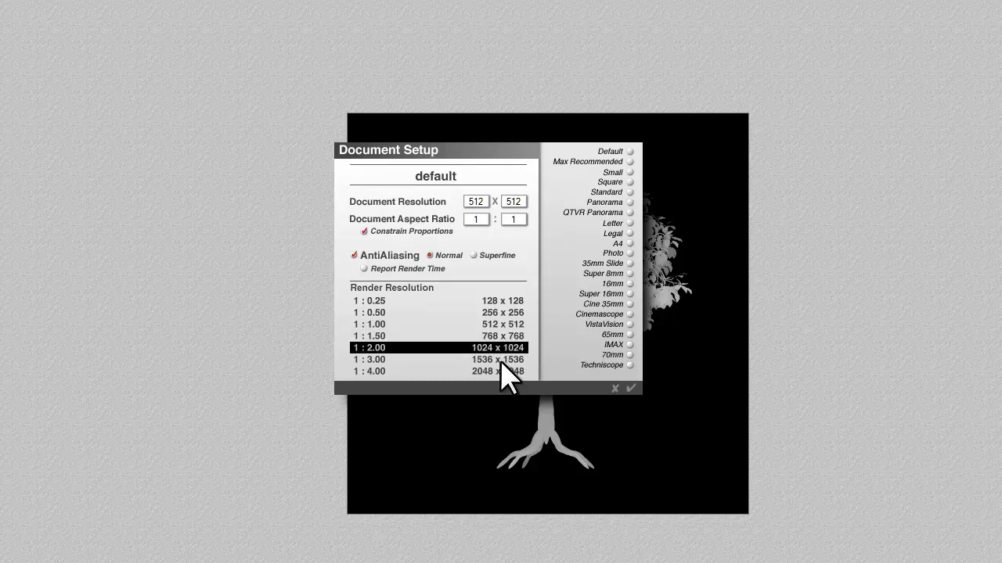
mouse_move(509, 360)
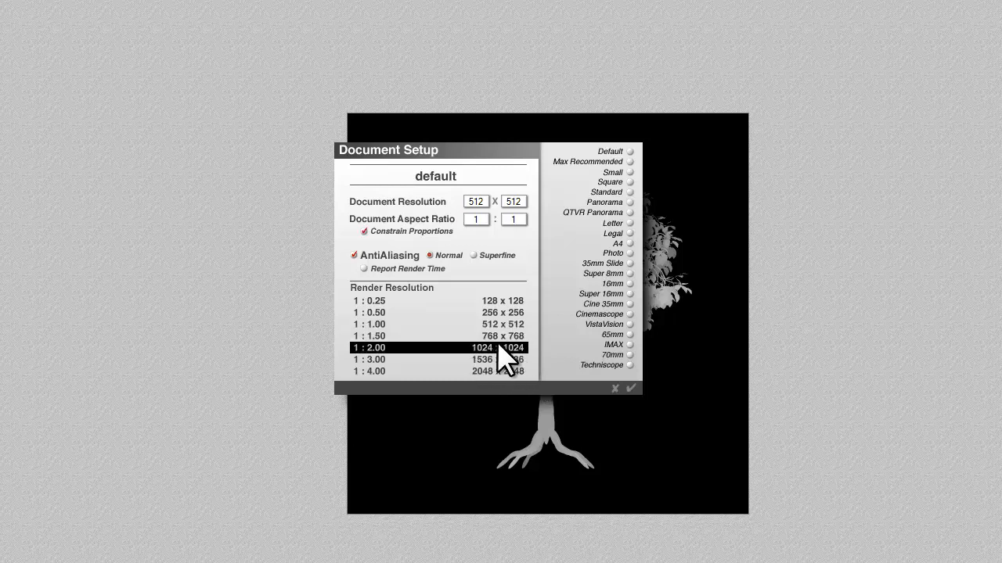
mouse_move(498, 389)
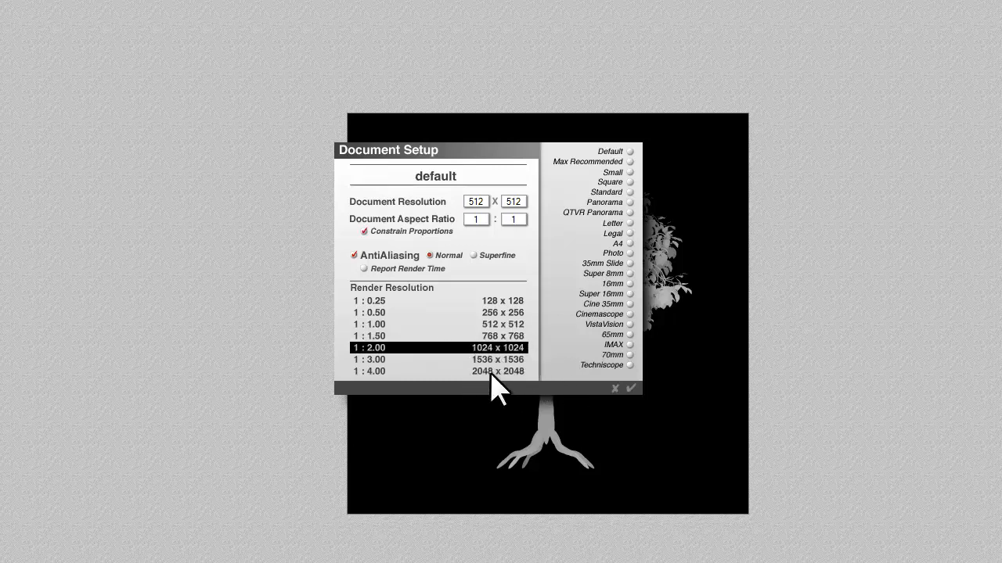
click(629, 388)
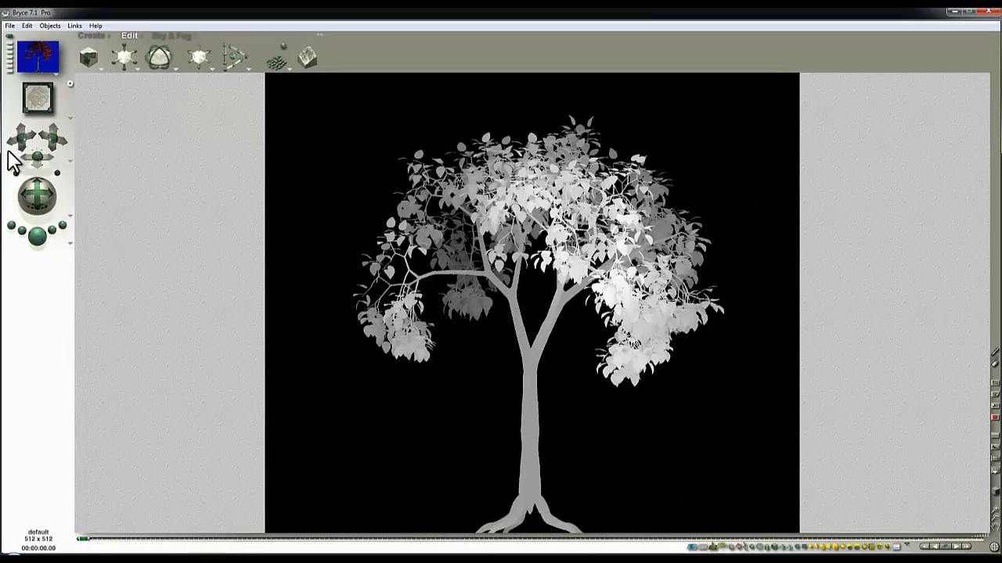
- Save the scene as a Bryce 7 file under a new name
click(9, 25)
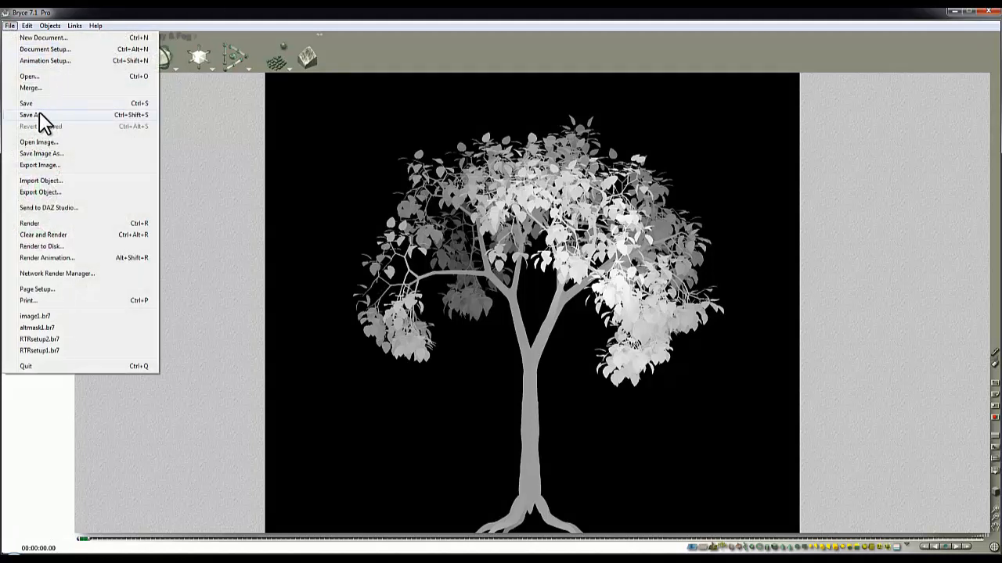
click(31, 116)
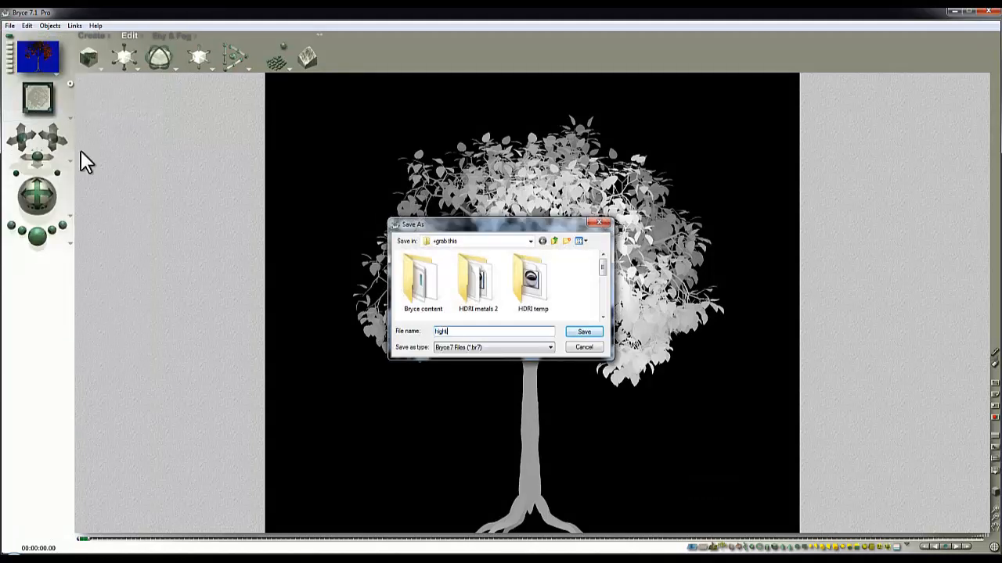
click(583, 332)
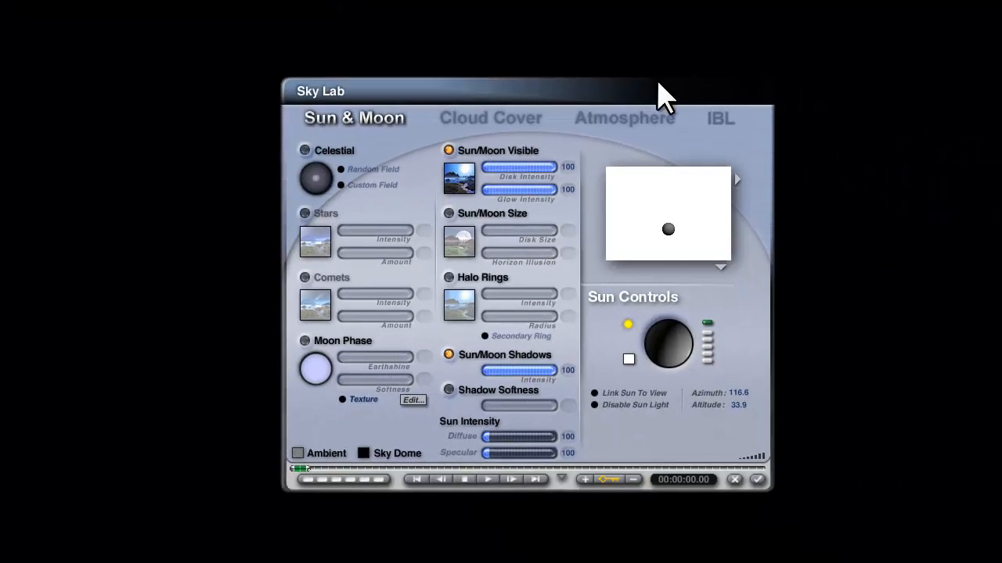
- Set the Sky Lab IBL HDRI Effect strength to 80
click(719, 119)
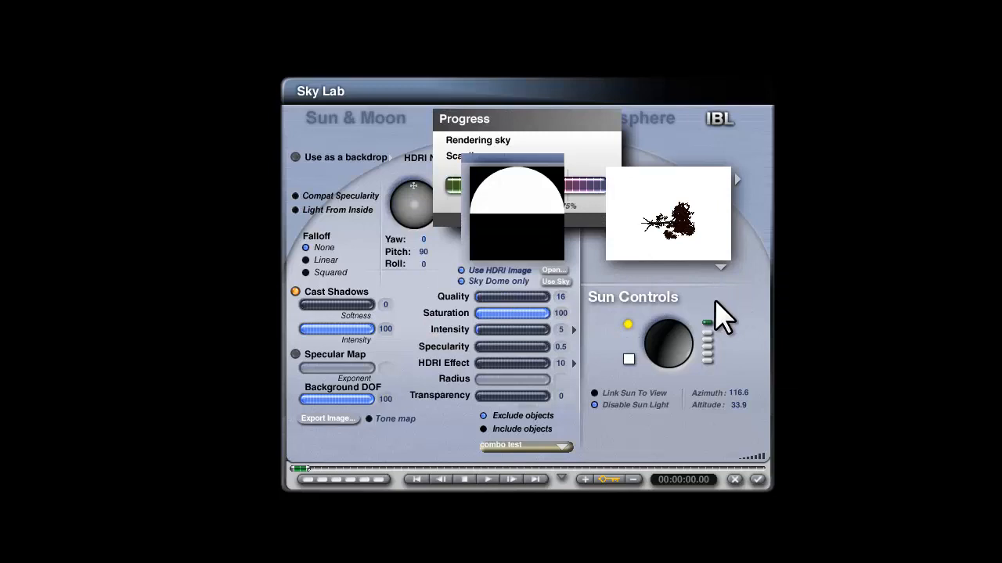
mouse_move(524, 391)
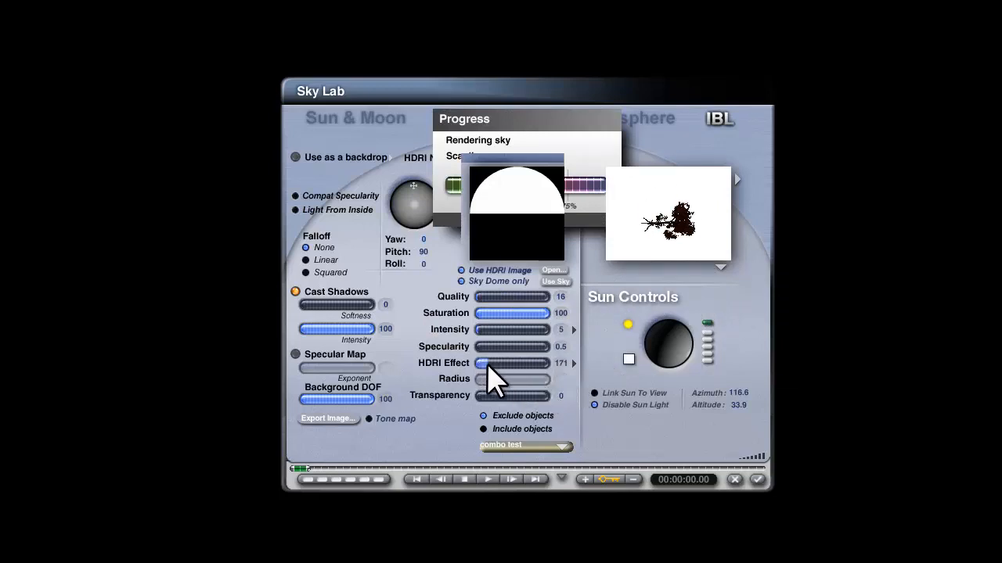
drag(540, 363, 513, 363)
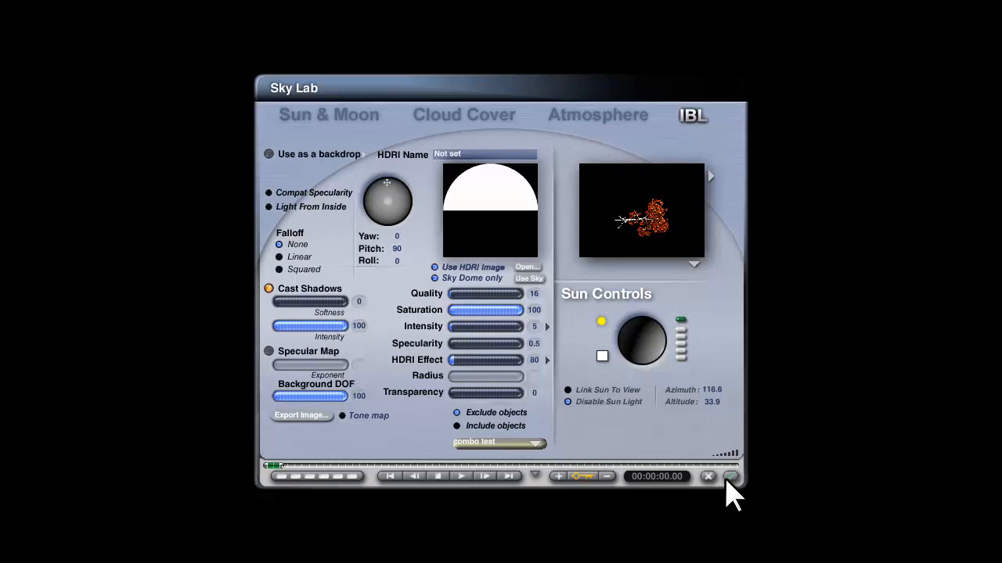
- Accept the sky lighting, render the lit orange tree and save the scene again
click(729, 476)
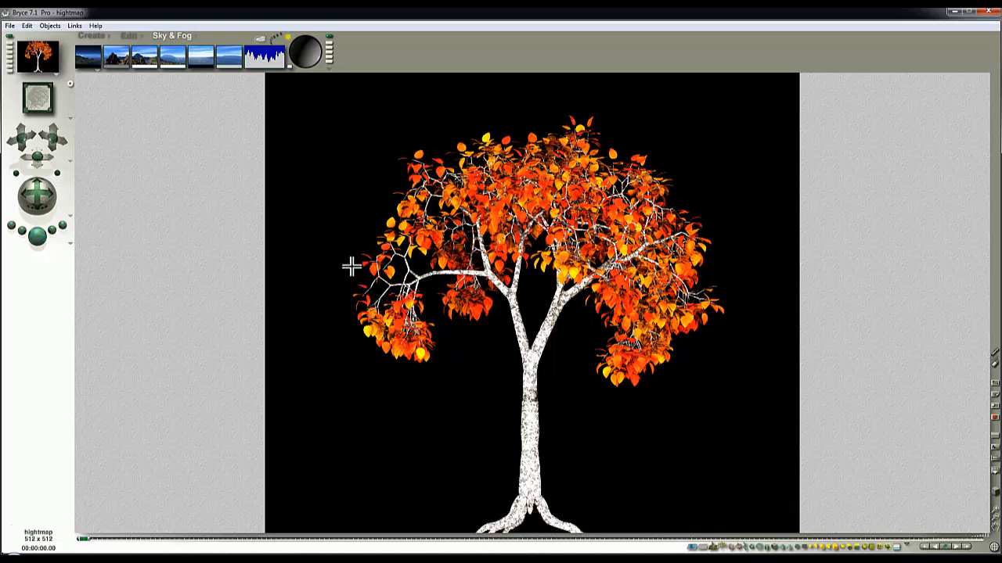
mouse_move(9, 37)
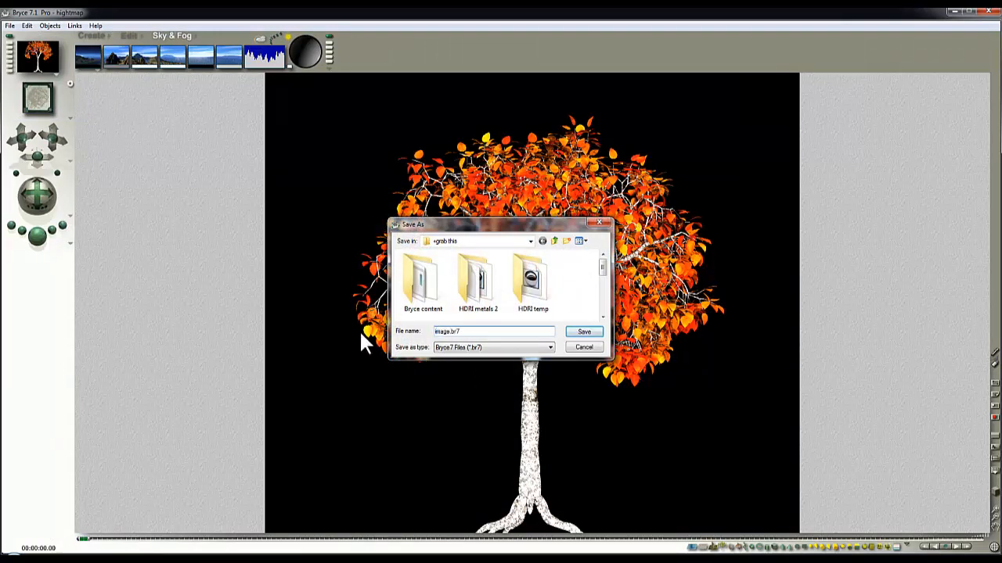
click(584, 332)
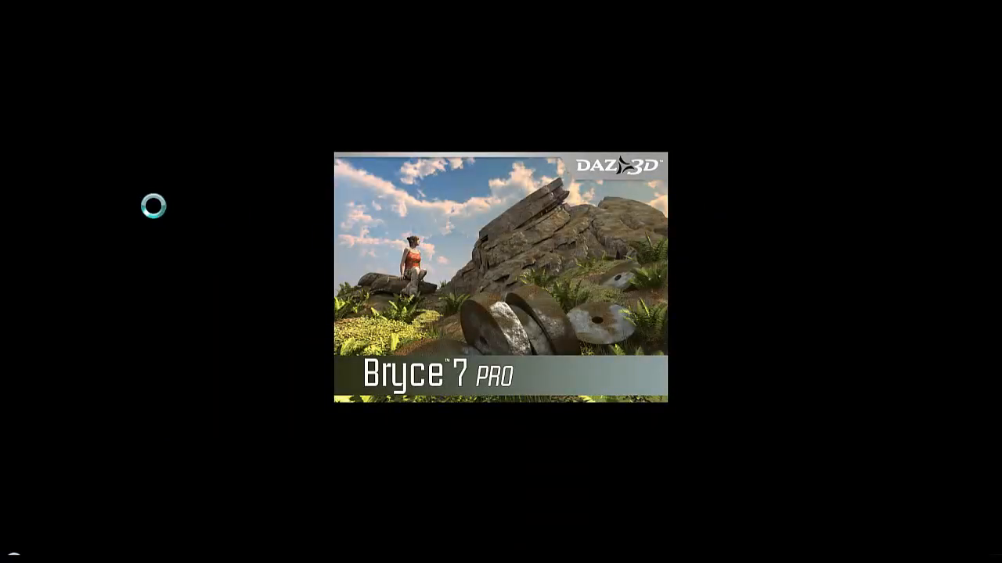
mouse_move(156, 219)
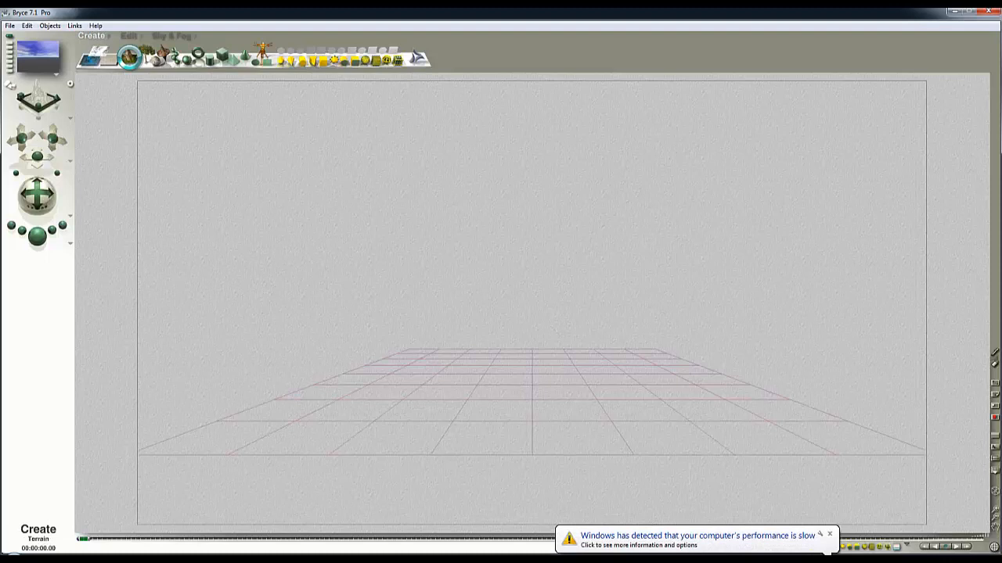
- Select the new terrain and bring up its Materials Lab
click(127, 56)
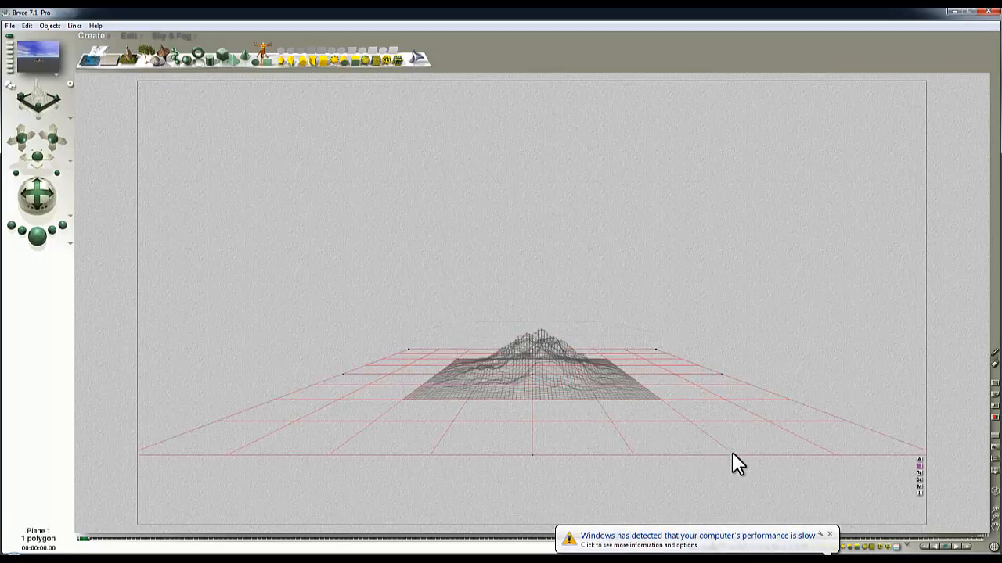
click(532, 367)
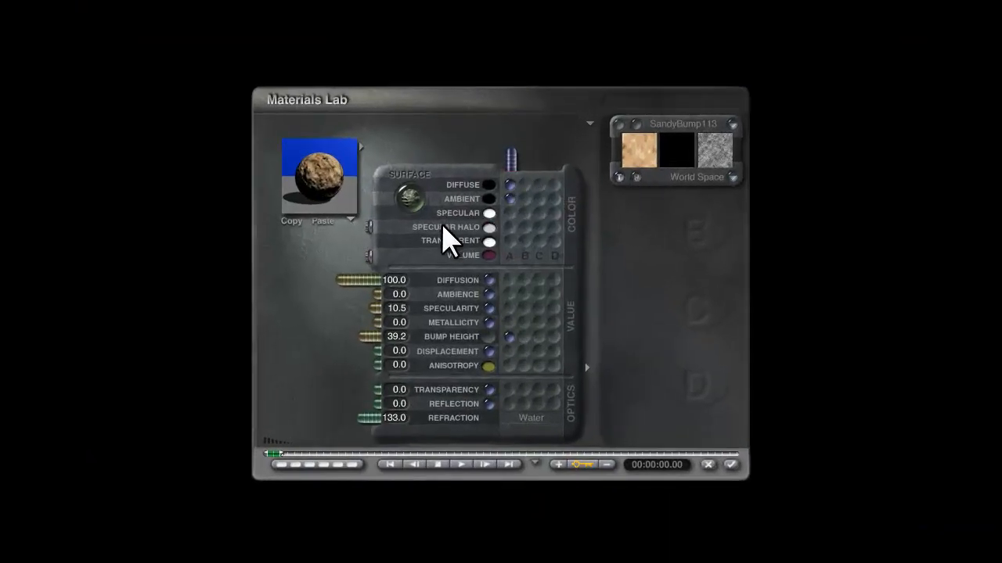
- Load image.bmp, the orange tree picture, as the terrain's material texture
click(490, 185)
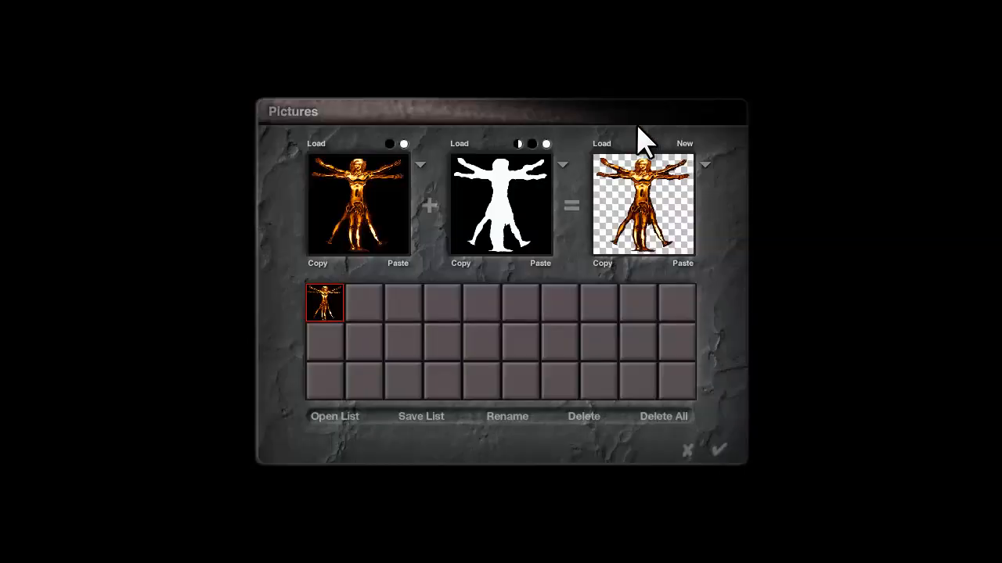
click(601, 144)
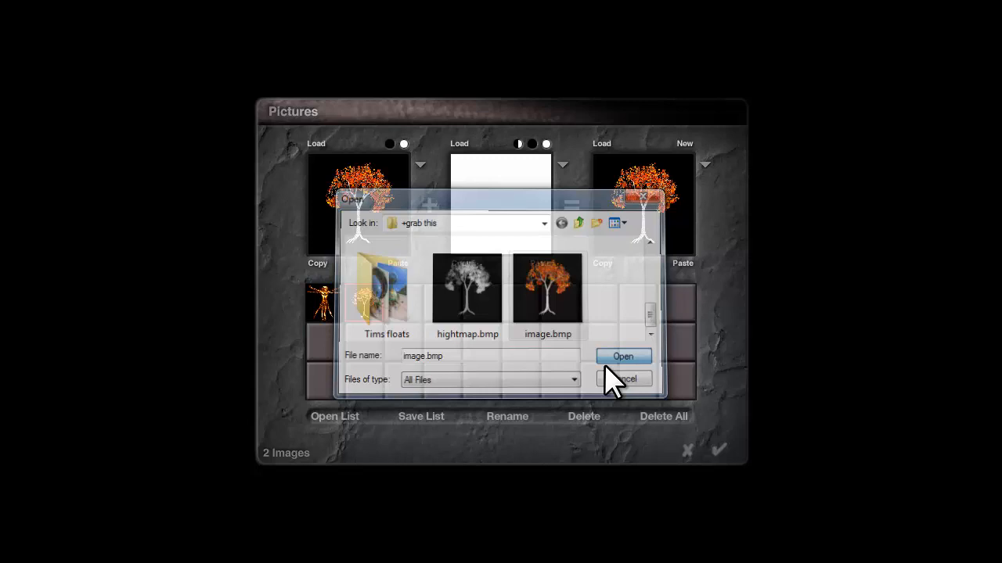
click(623, 357)
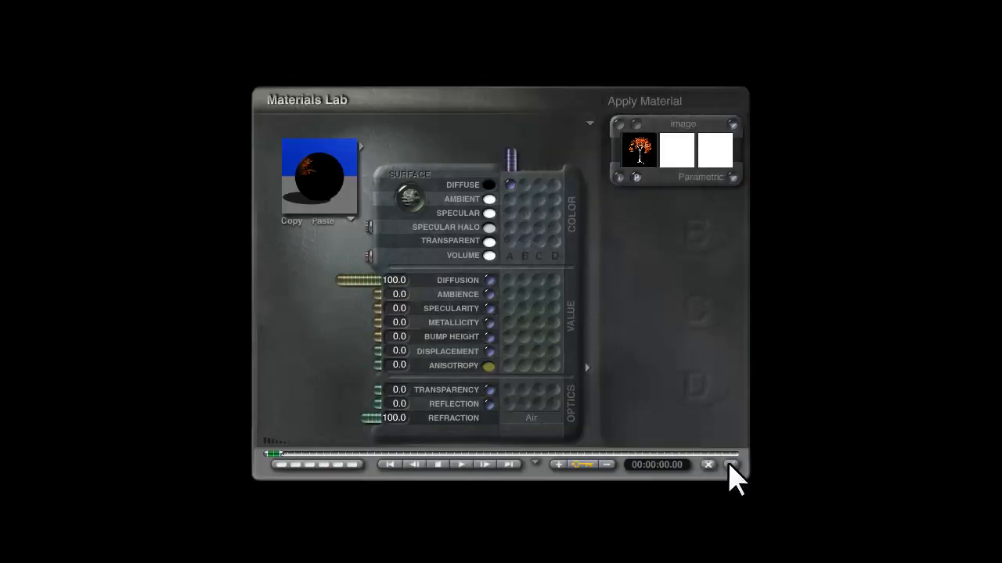
click(708, 465)
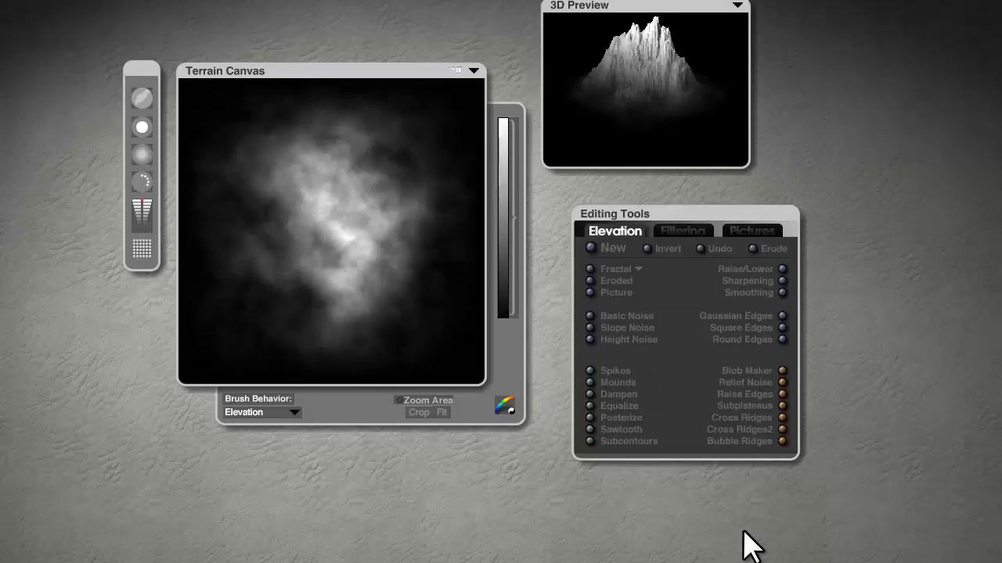
- Load hightmap.bmp, the tree silhouette, as the terrain's elevation map
click(141, 249)
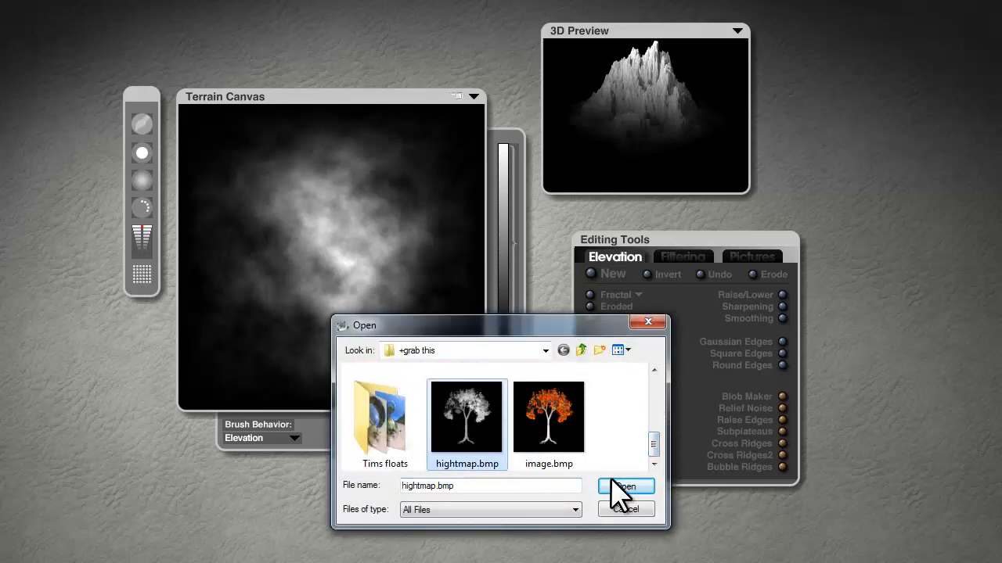
click(626, 487)
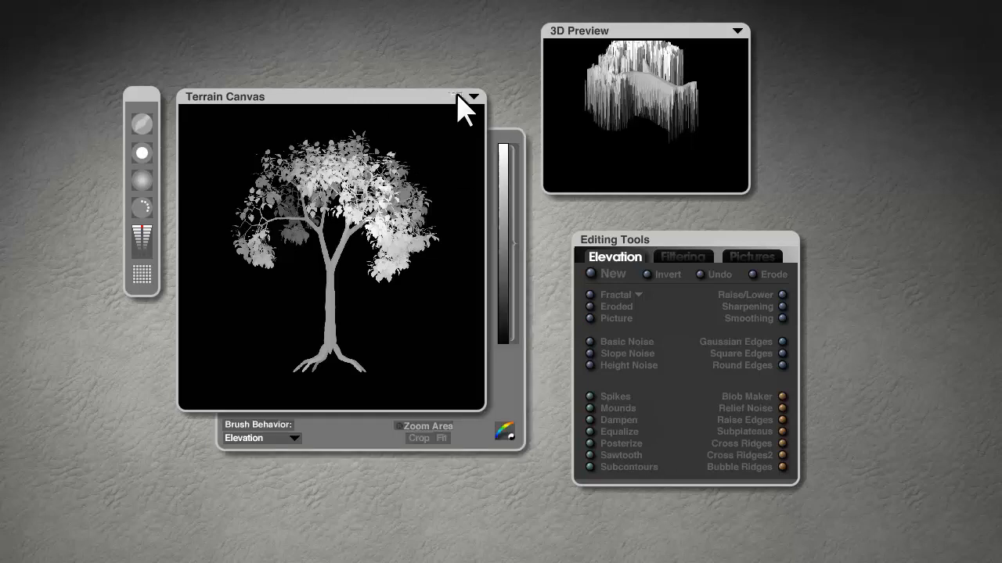
mouse_move(520, 354)
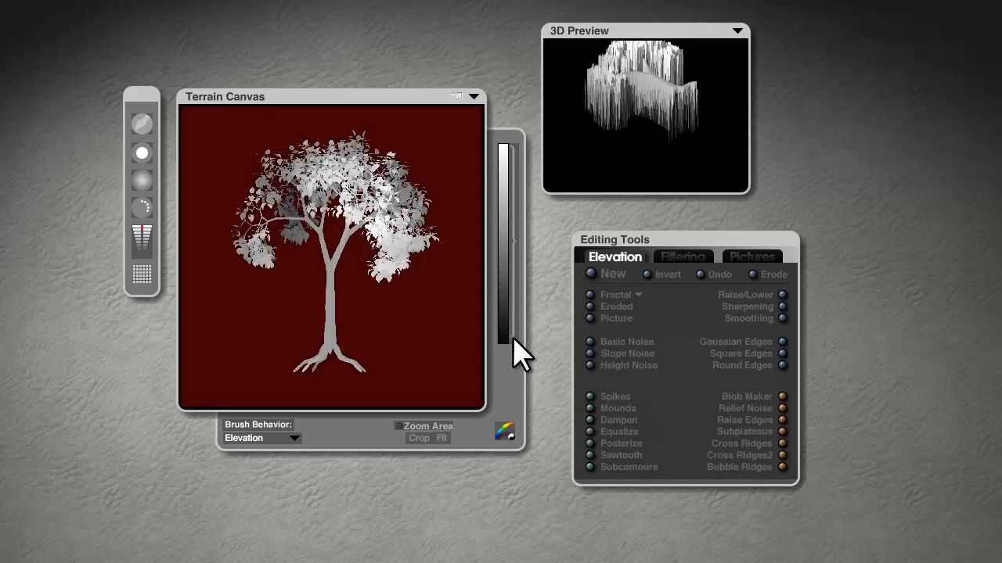
mouse_move(485, 274)
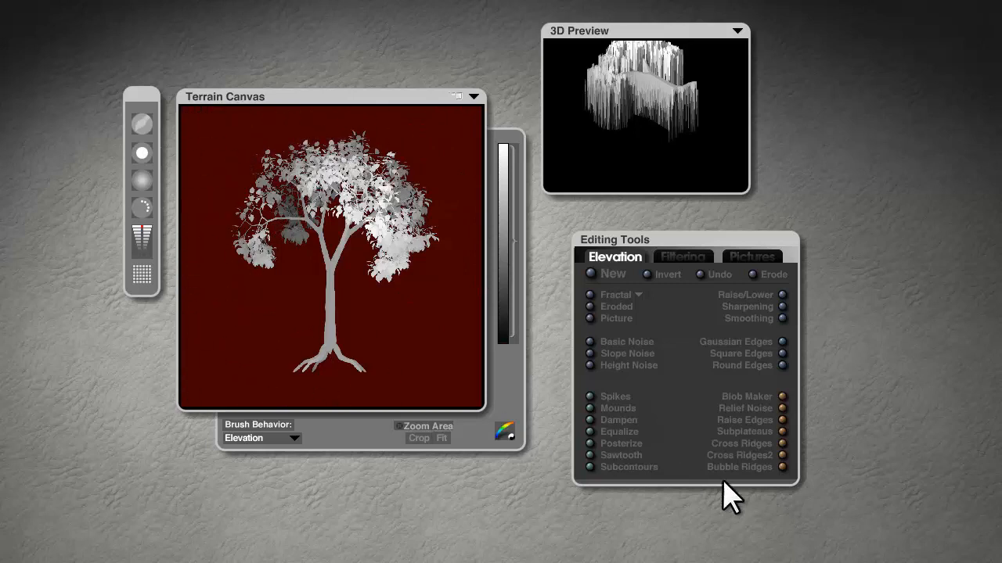
mouse_move(732, 504)
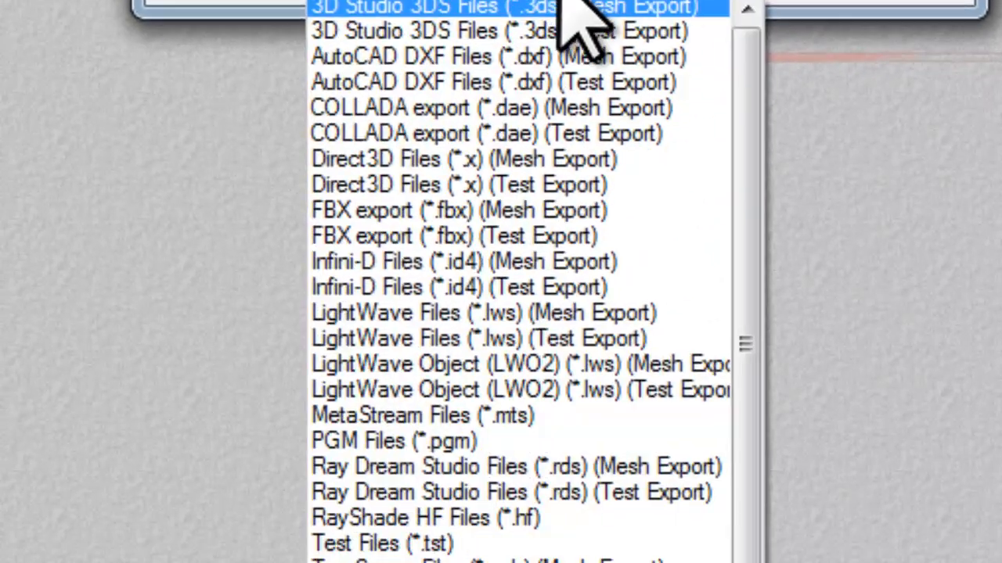
- Save the tree terrain export as Tree_mesh.obj in Wavefront OBJ format
scroll(down, 3)
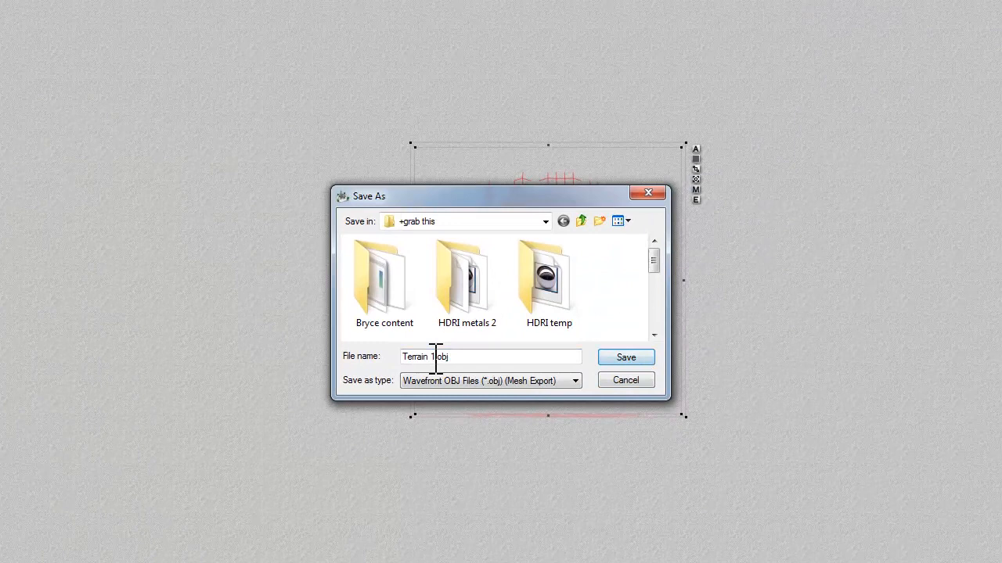
text(Tree_mesh.obj)
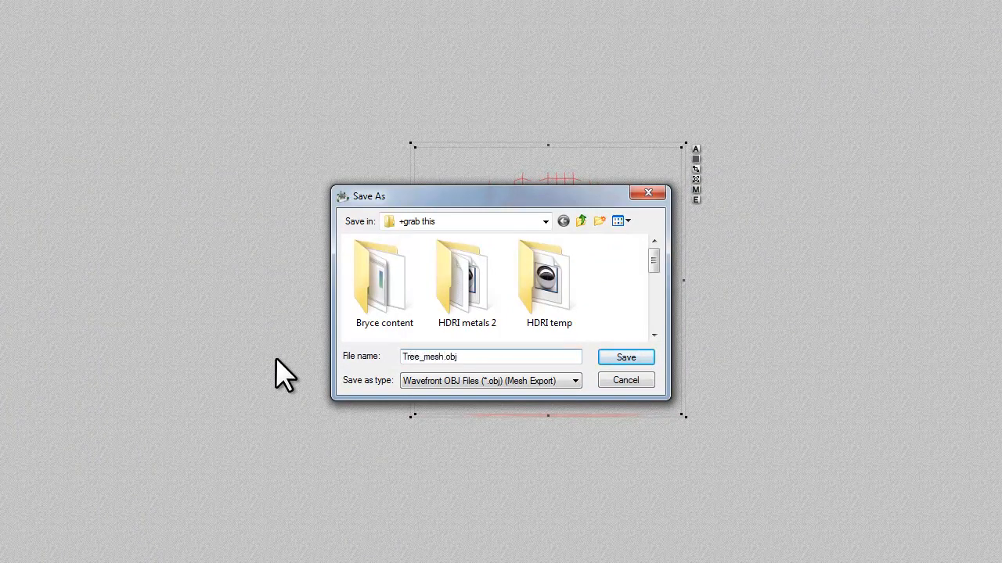
click(626, 357)
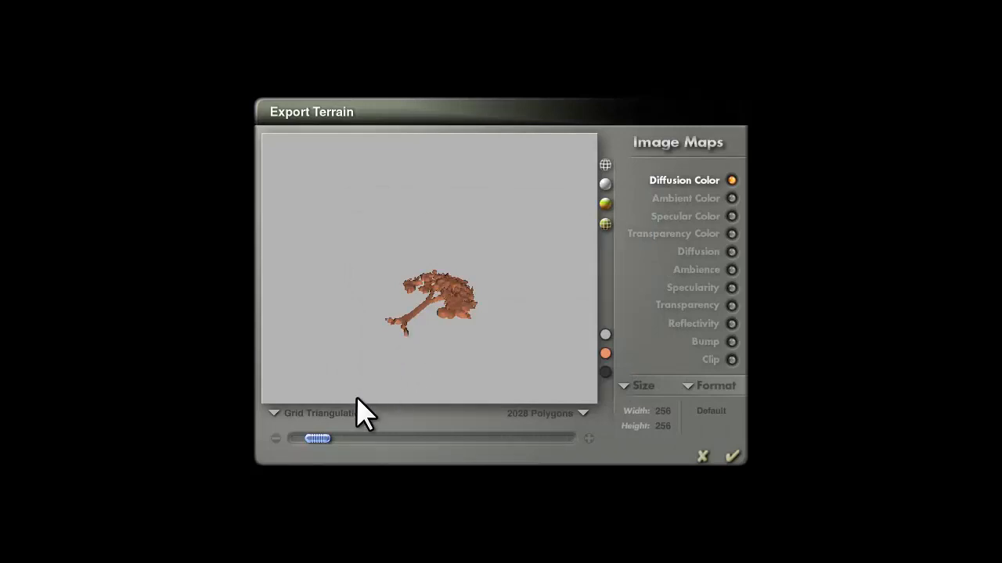
mouse_move(379, 399)
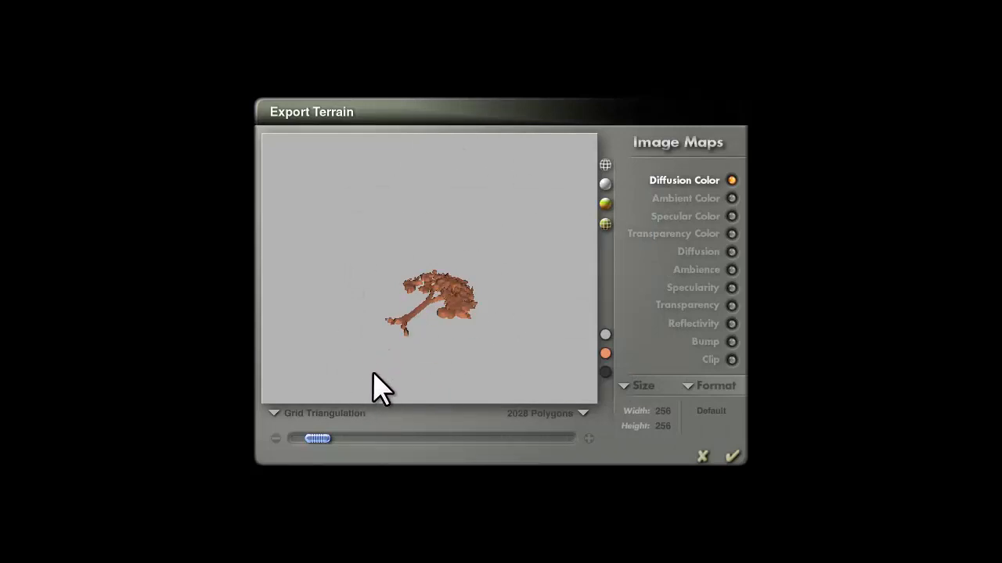
mouse_move(435, 450)
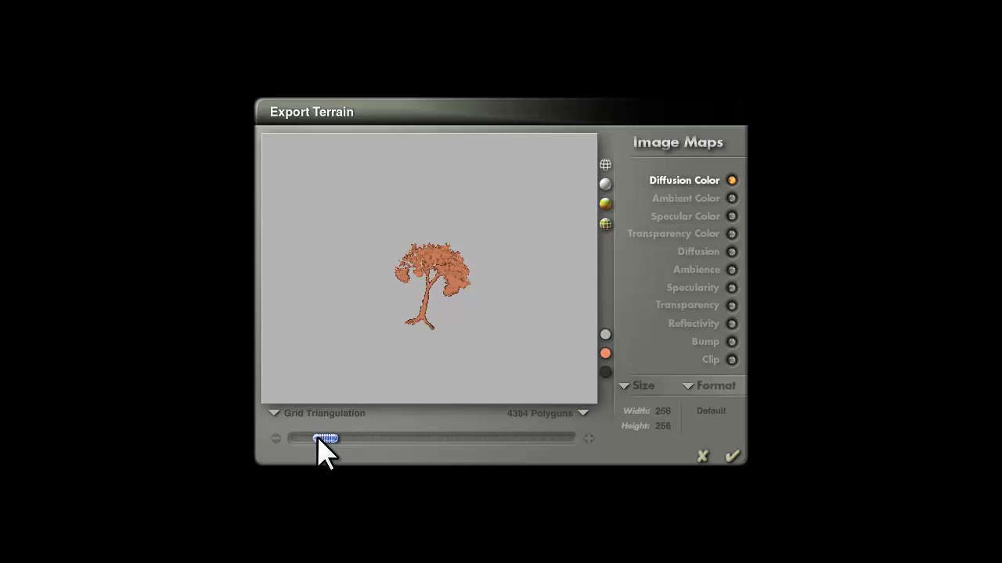
- Raise the exported mesh resolution to about 210,548 polygons
drag(325, 438, 420, 438)
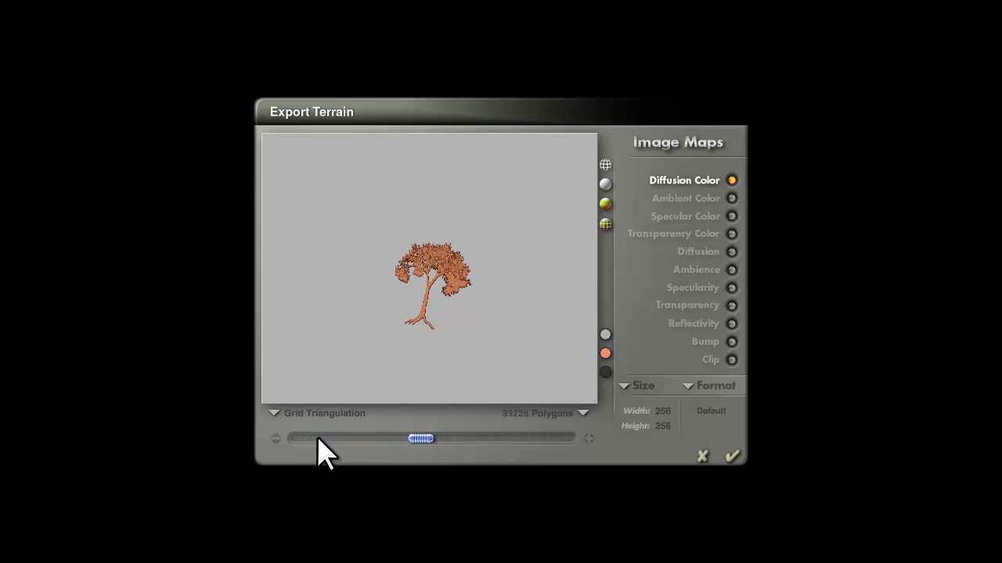
drag(421, 439, 452, 439)
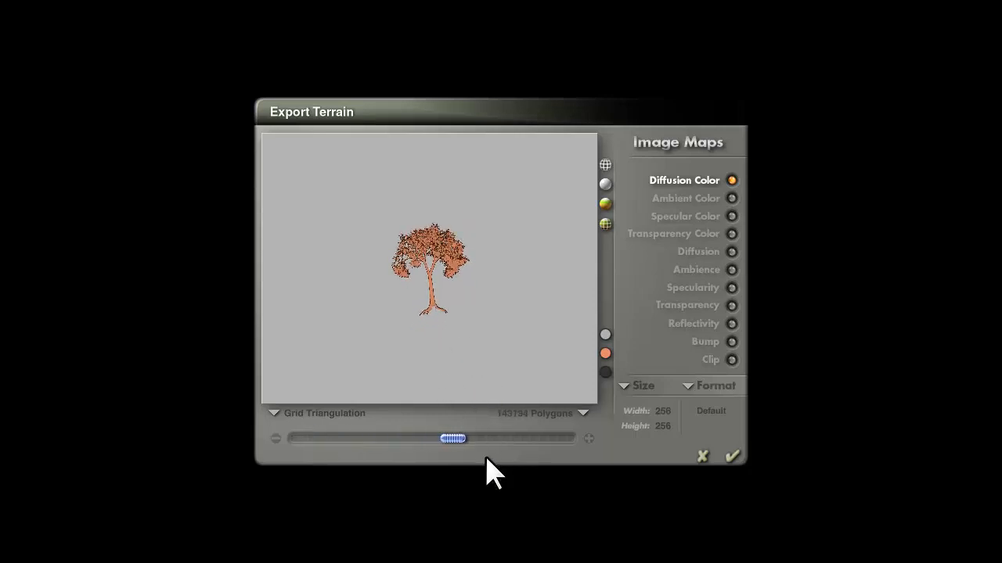
drag(454, 438, 500, 438)
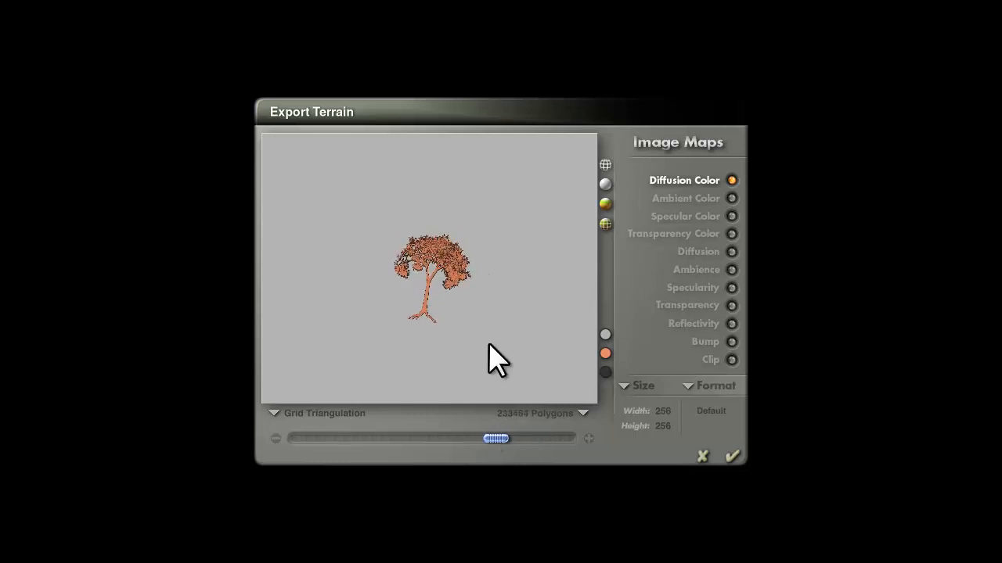
mouse_move(477, 341)
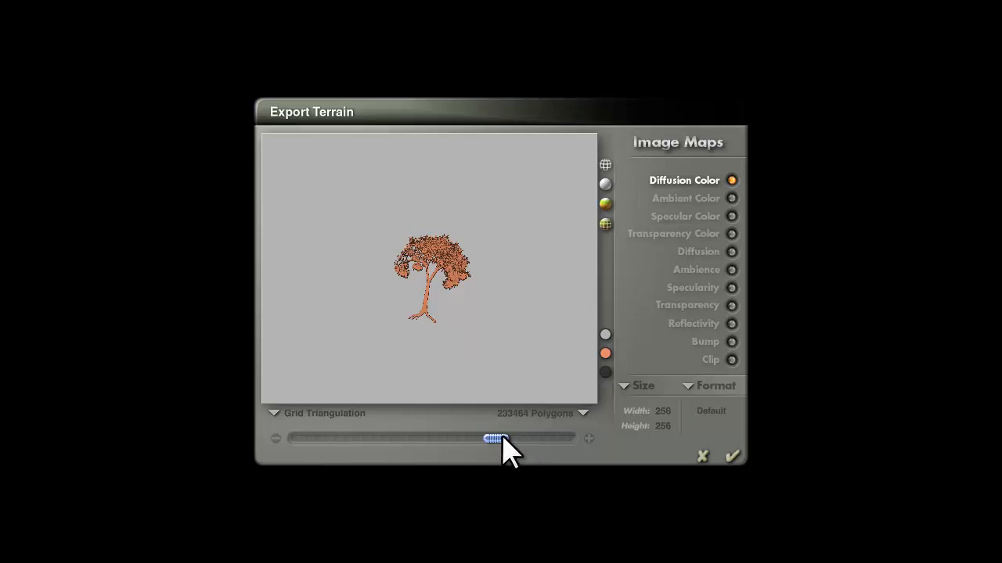
drag(495, 438, 417, 438)
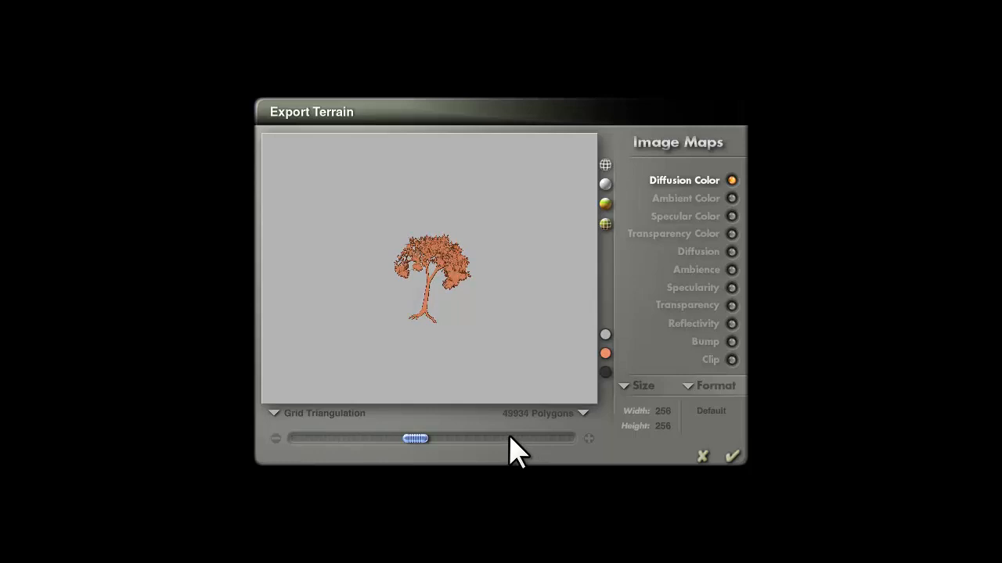
drag(415, 438, 498, 439)
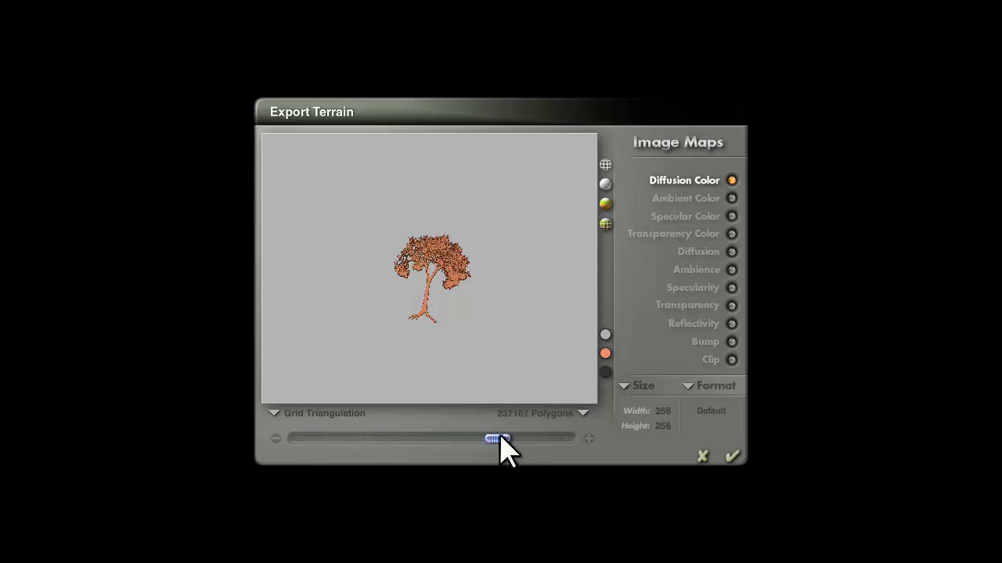
drag(499, 438, 483, 438)
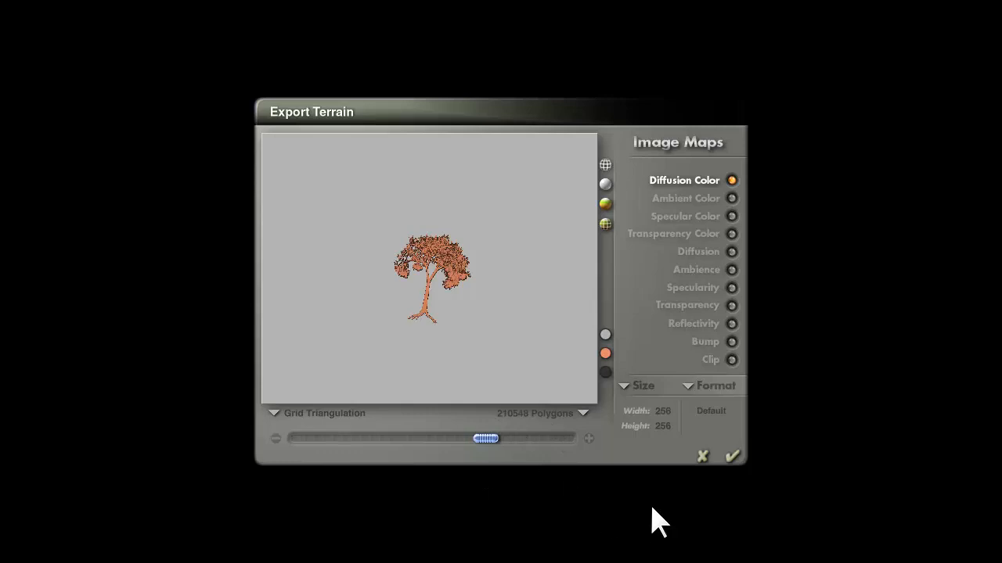
click(623, 385)
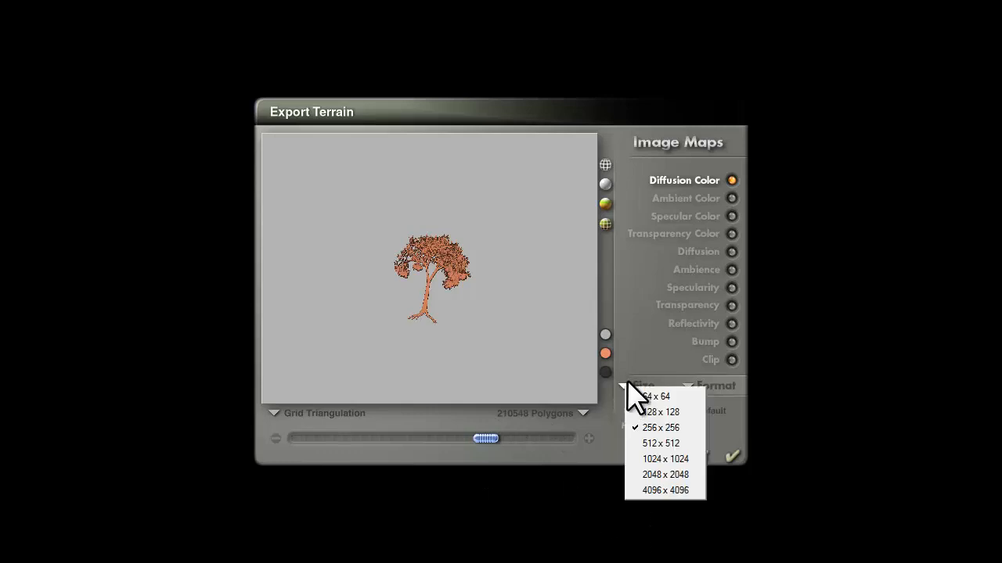
- Choose a texture map resolution for the exported mesh
click(653, 396)
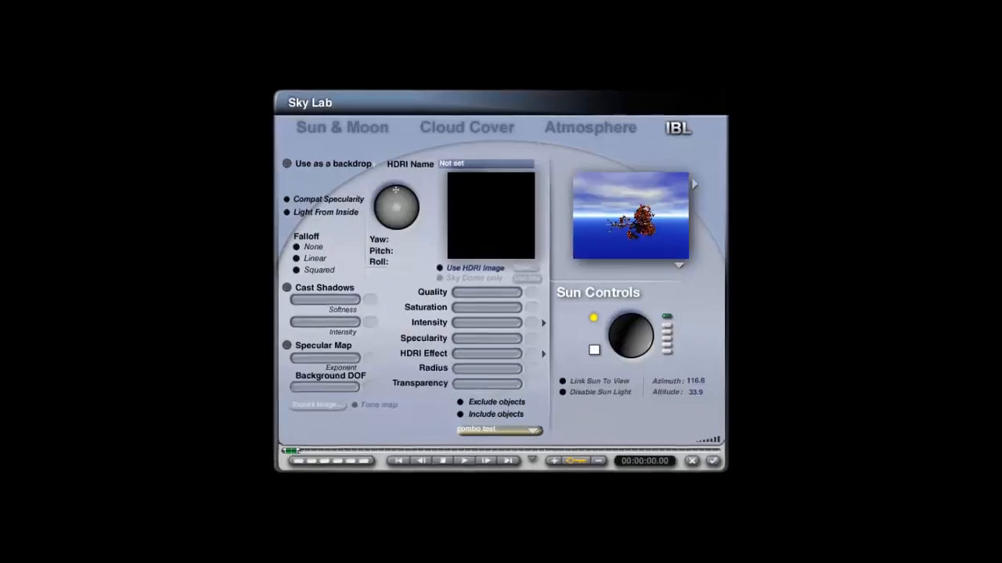
- Close the Sky Lab, keeping the blue sky behind the tree
click(341, 127)
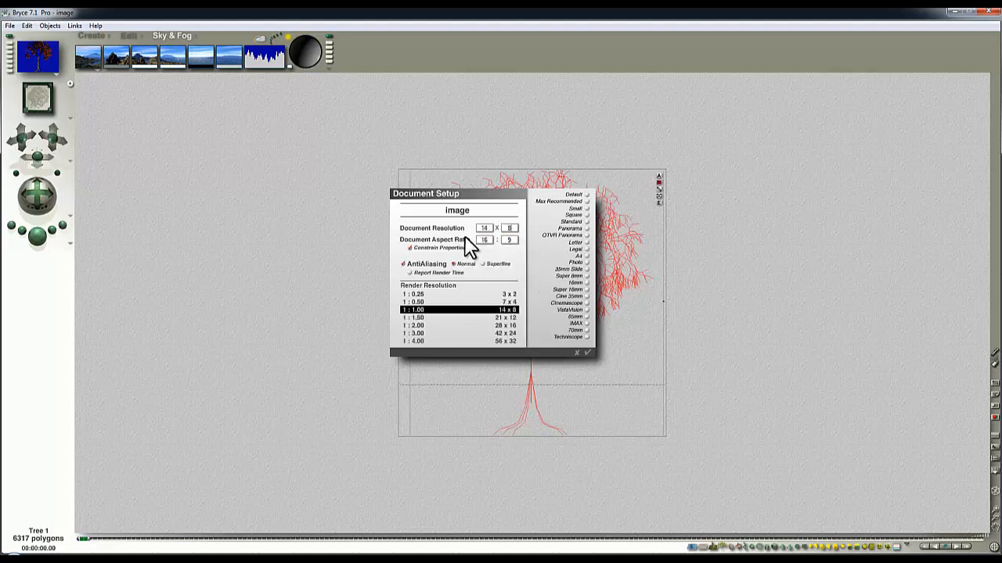
- Confirm document setup, move the tree left and add an infinite ground plane beneath it
click(586, 354)
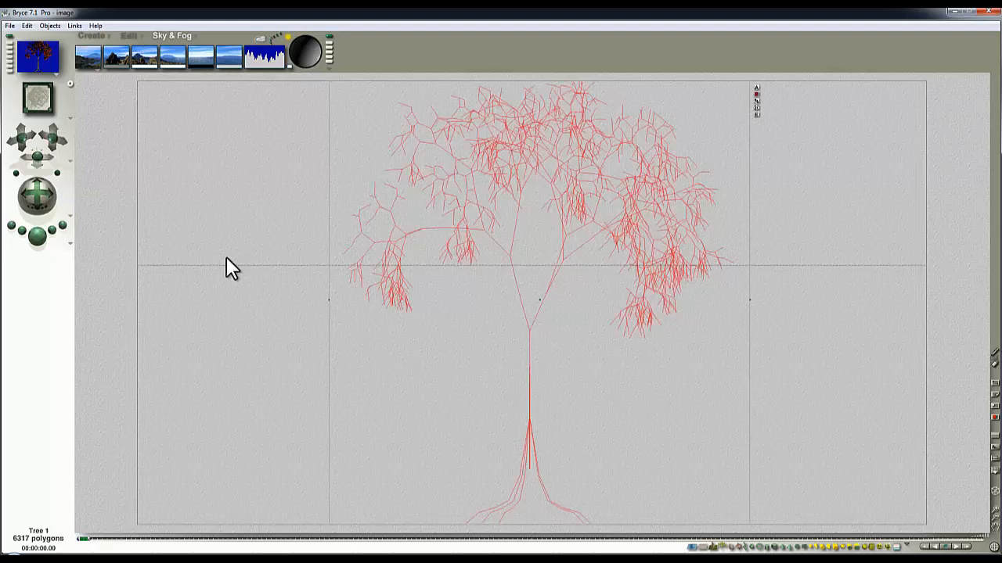
mouse_move(352, 207)
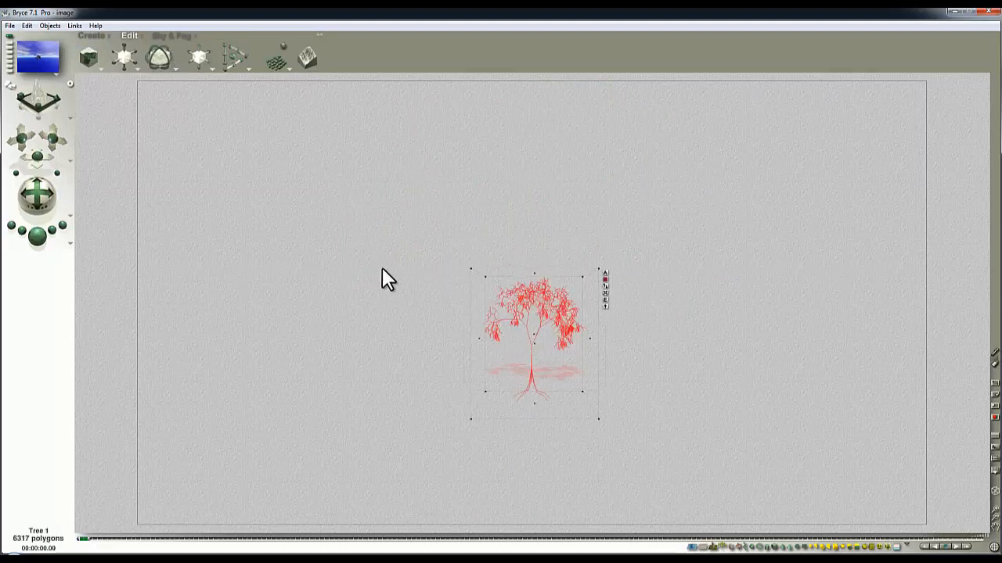
drag(533, 341, 383, 305)
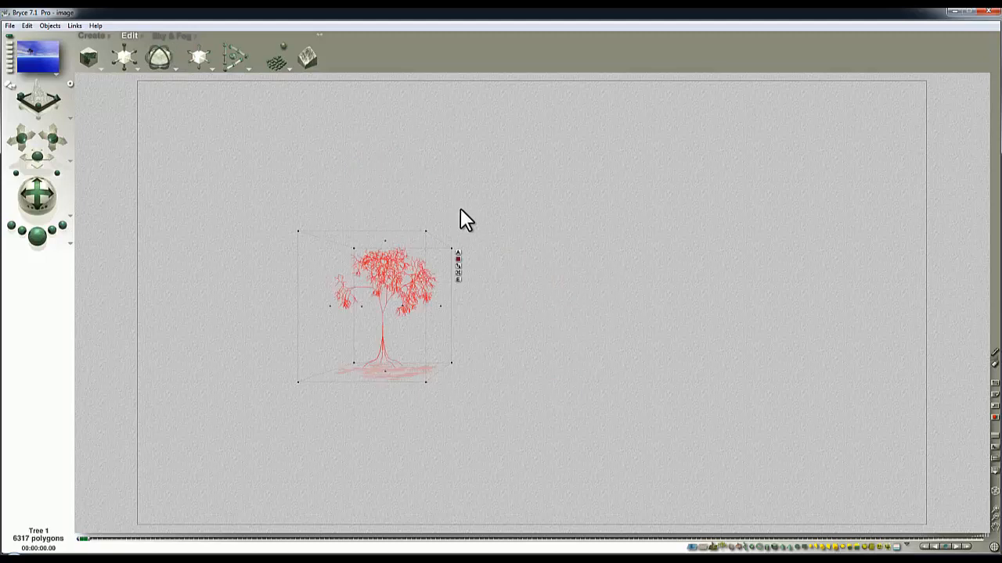
click(91, 34)
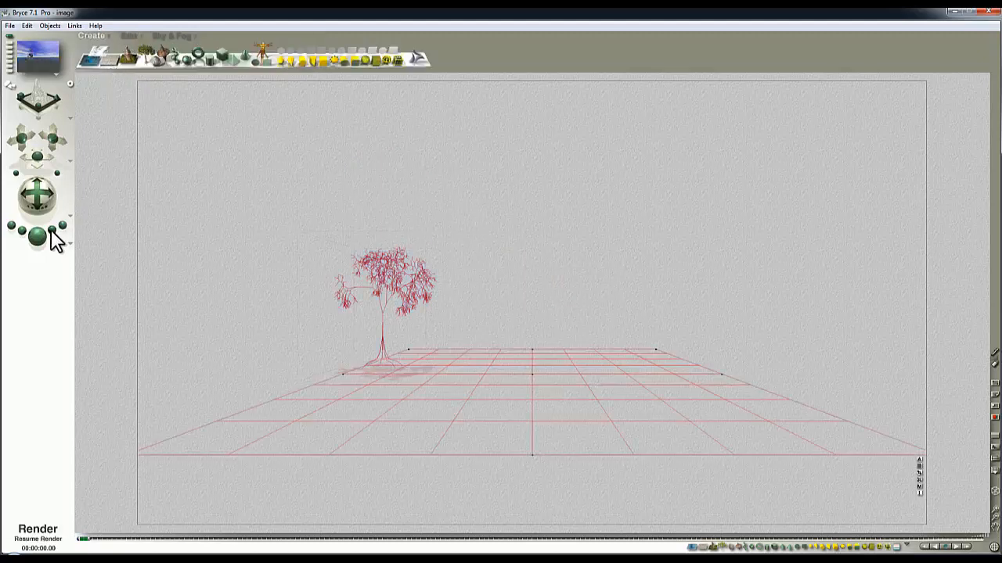
- Import Tree_mesh.obj with the default OBJ grouping options
click(37, 529)
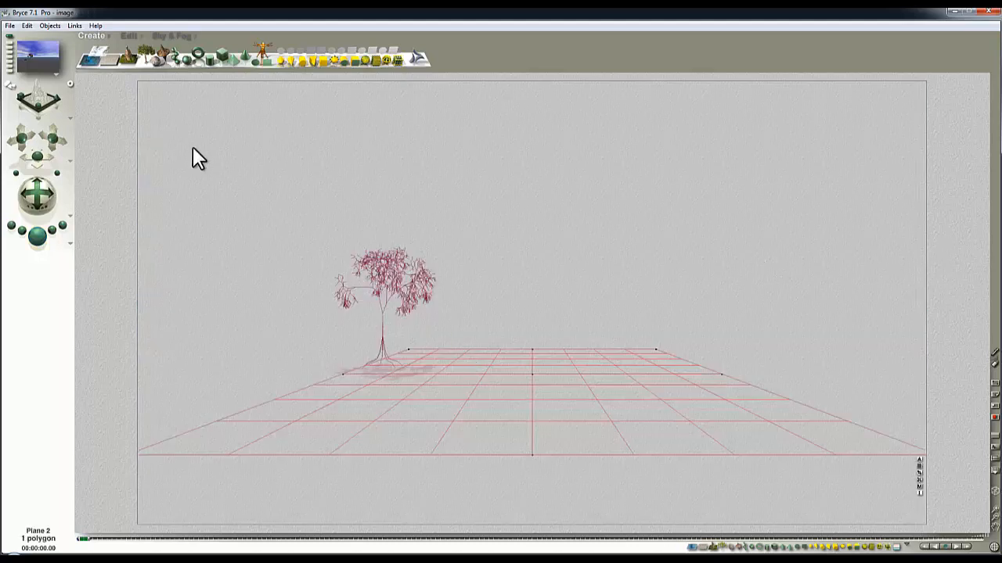
click(10, 25)
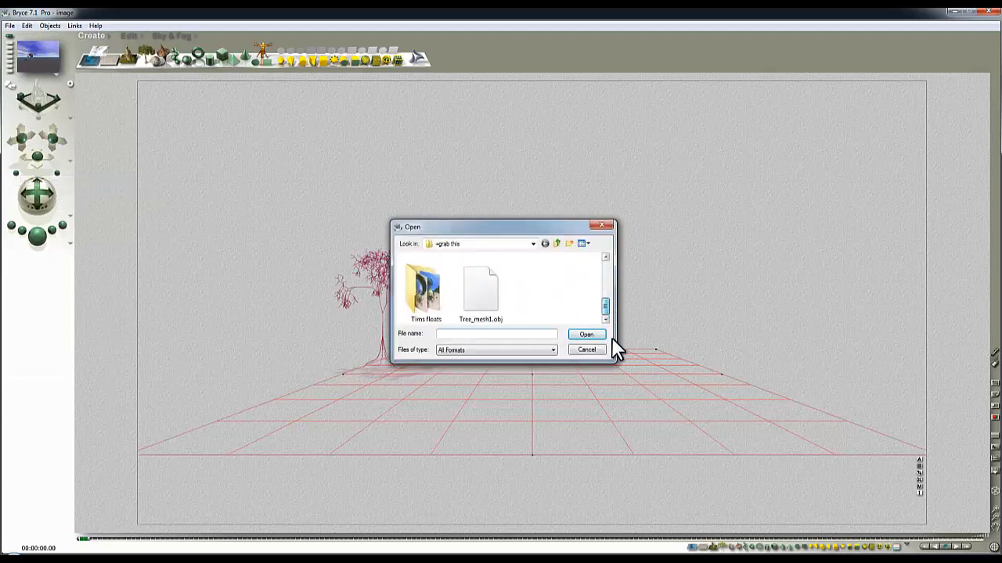
click(585, 335)
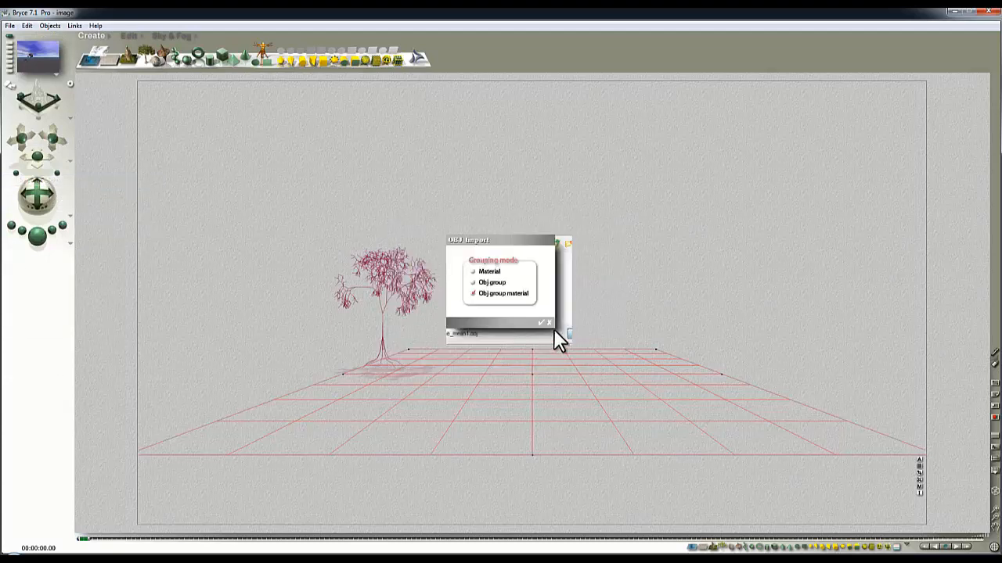
click(540, 323)
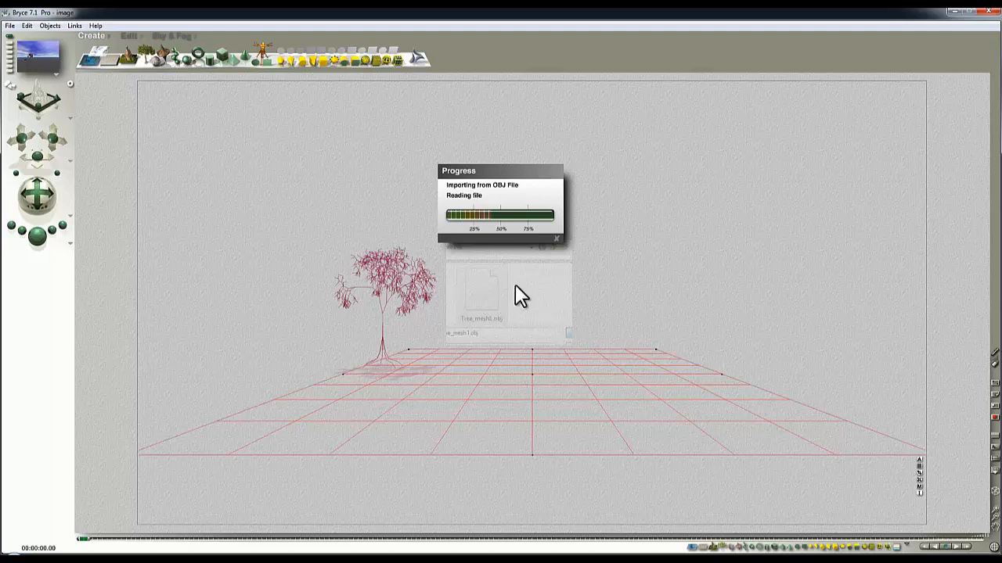
mouse_move(569, 279)
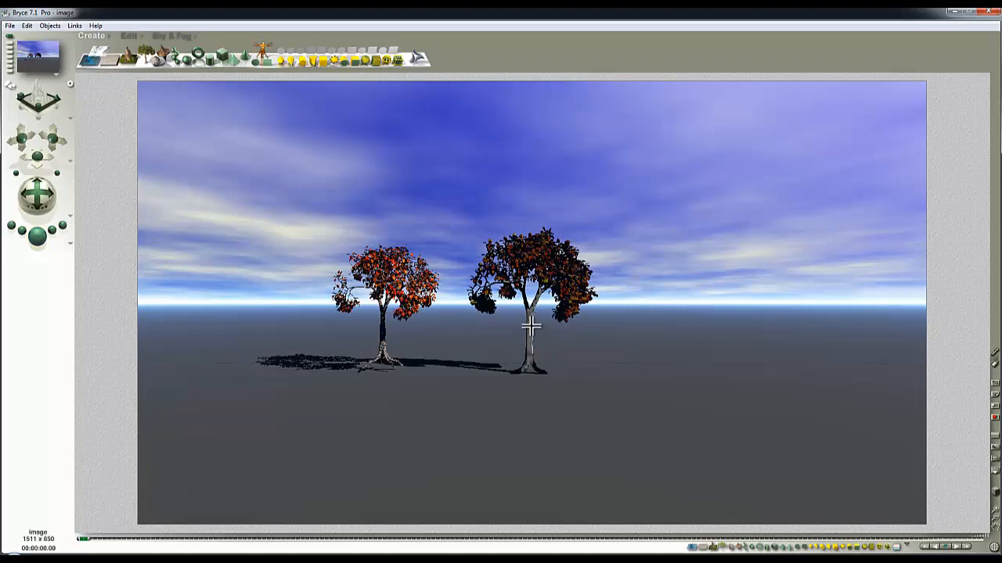
mouse_move(563, 332)
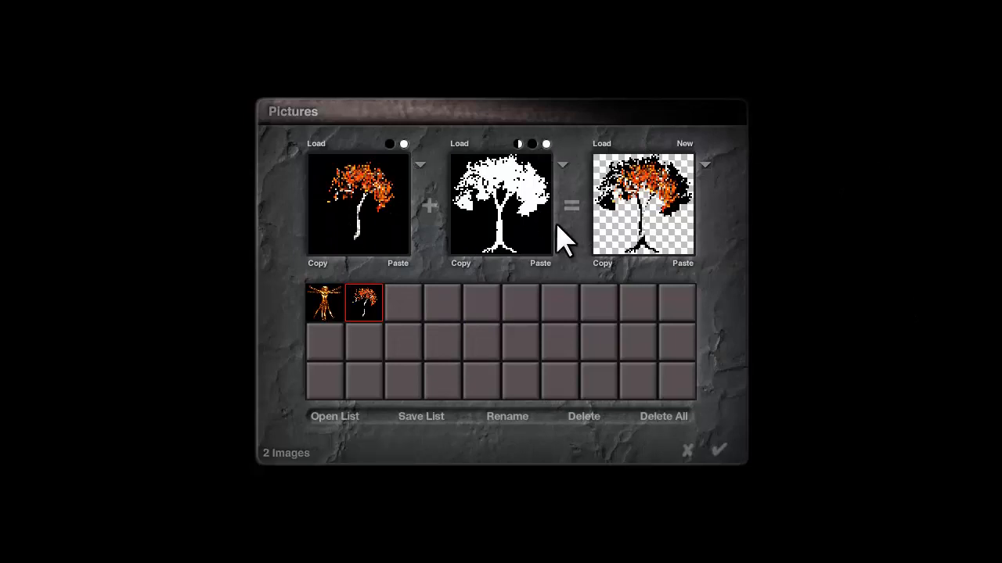
- Load image.bmp into the texture's mask slot and accept the picture changes
click(582, 416)
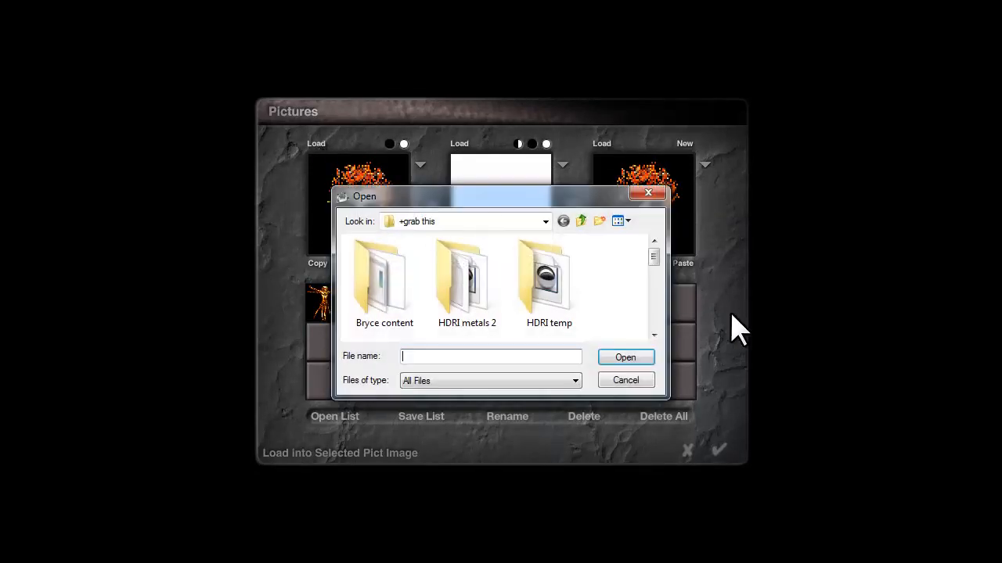
click(548, 282)
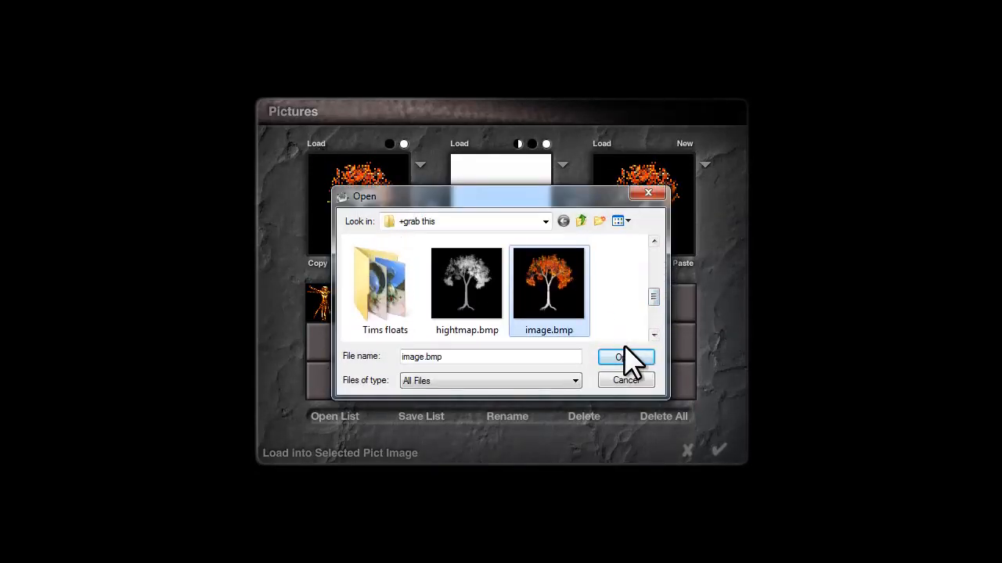
click(626, 357)
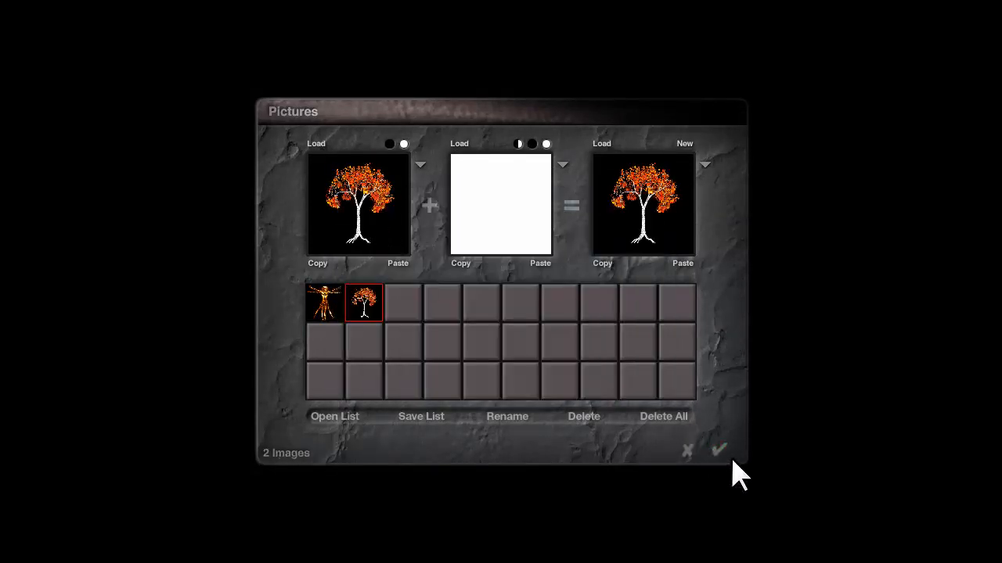
click(717, 450)
text(50)
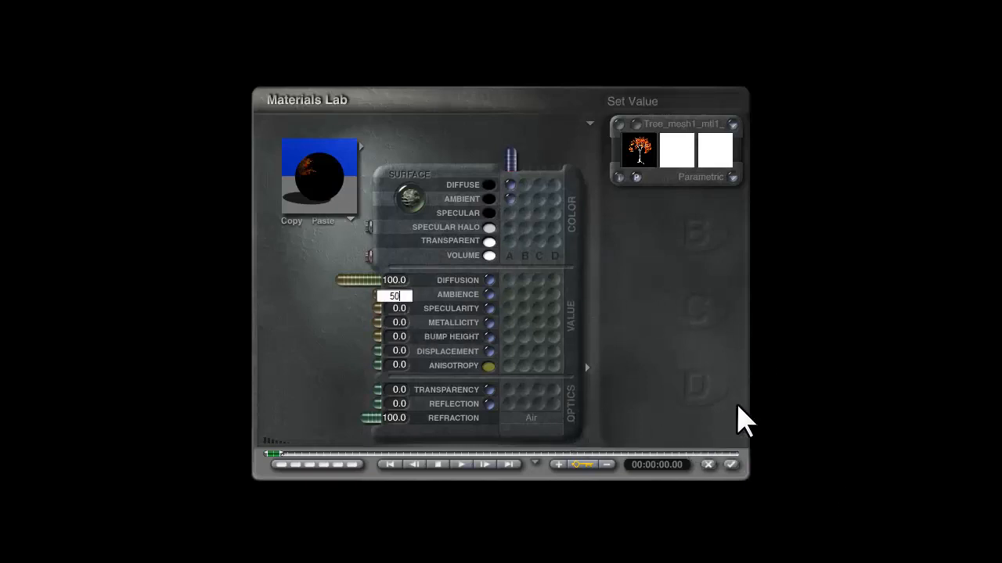
- Commit ambience 50 for the mesh tree's material
key(Return)
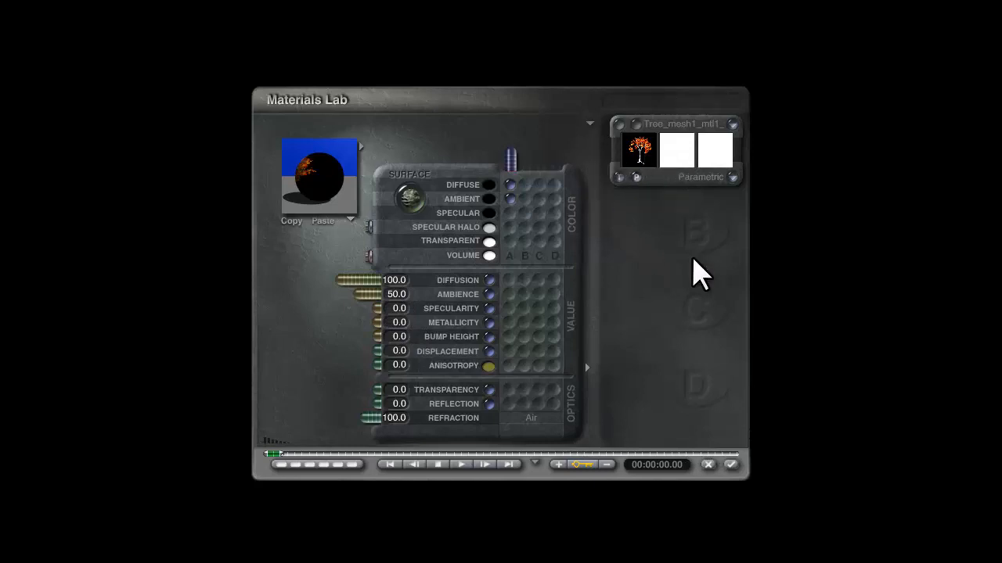
mouse_move(336, 191)
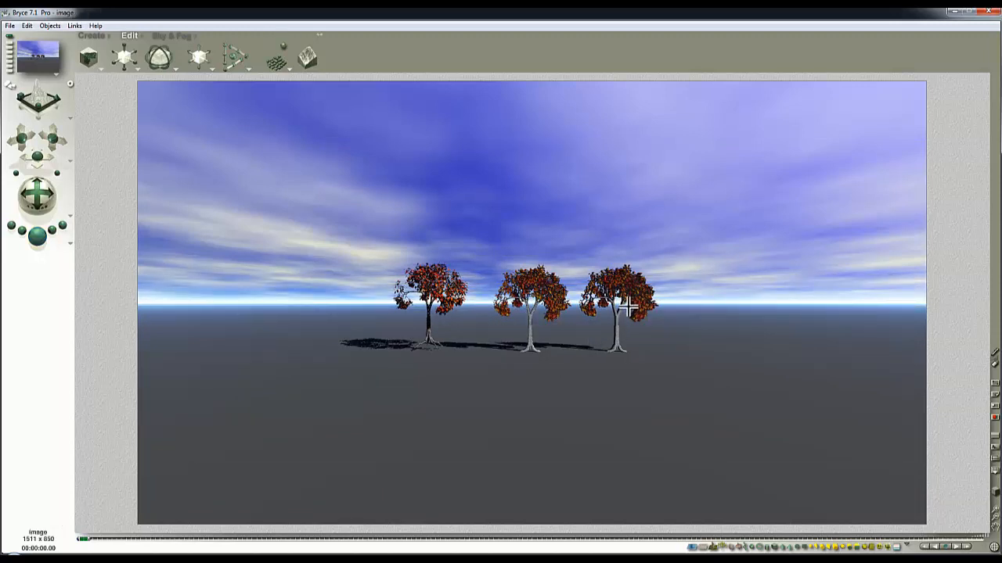
mouse_move(319, 131)
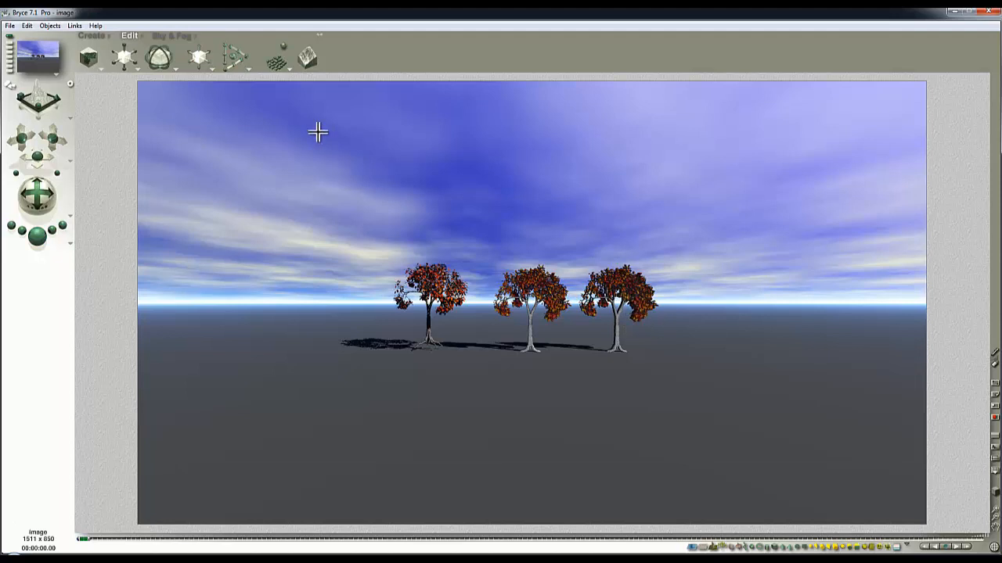
mouse_move(598, 351)
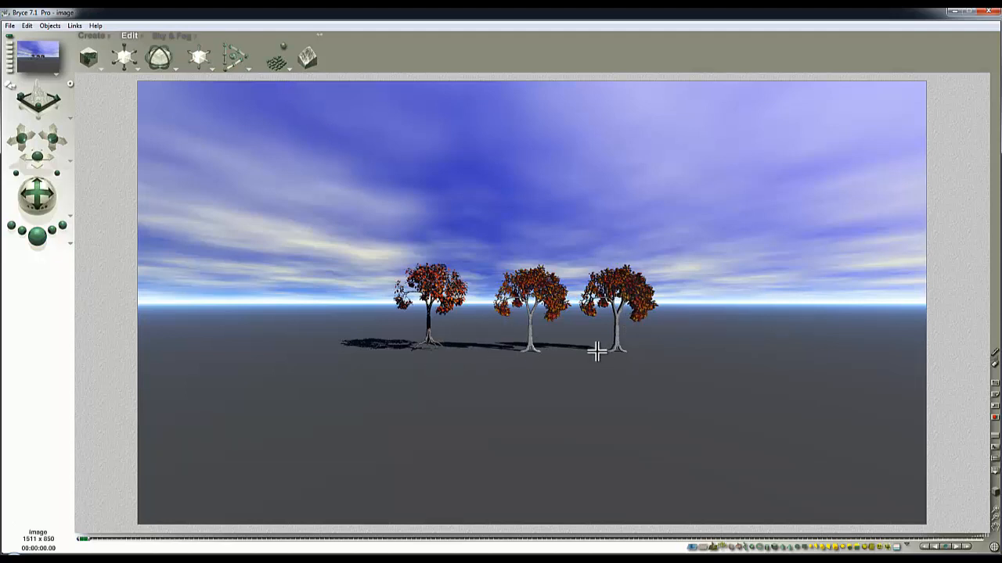
mouse_move(541, 329)
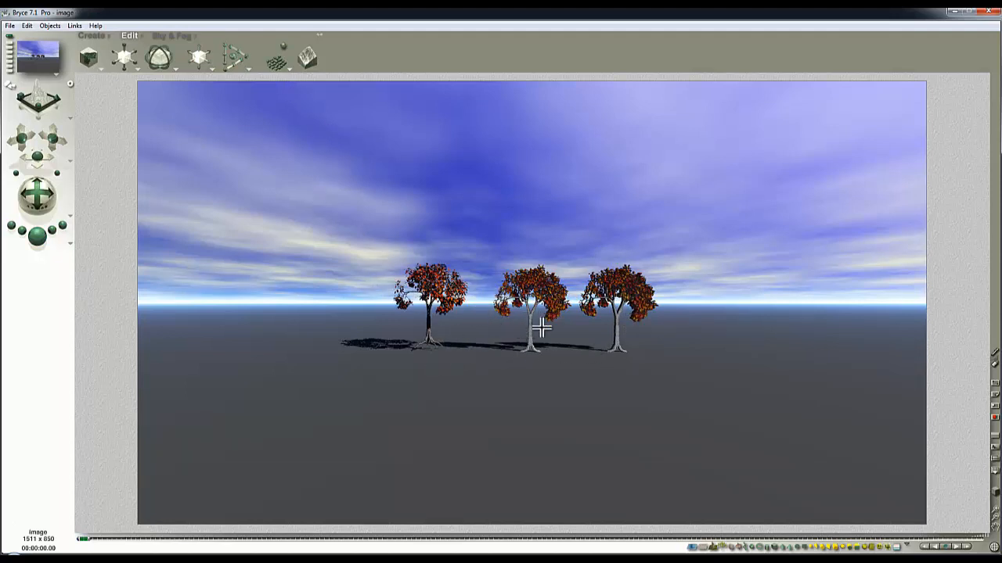
mouse_move(561, 338)
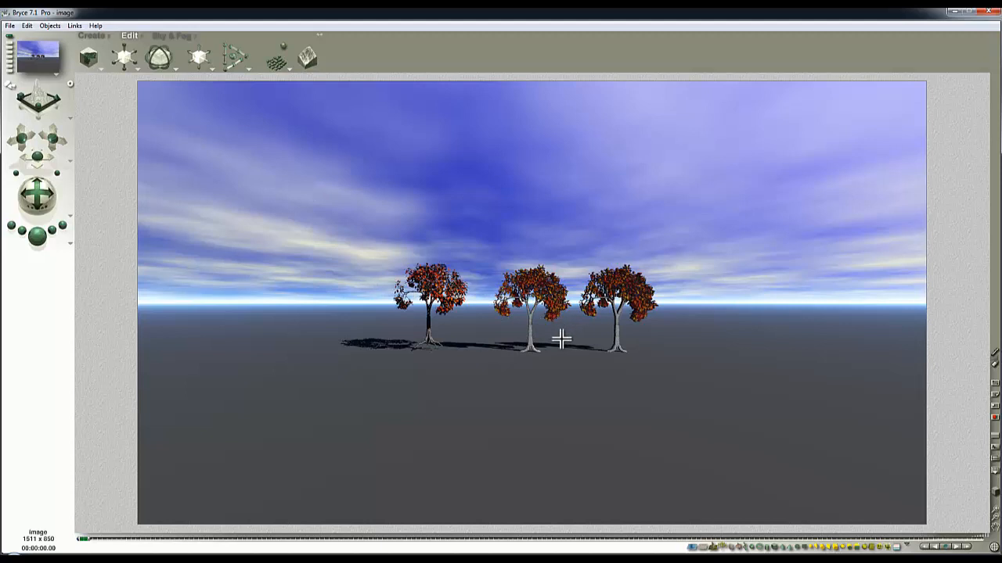
mouse_move(629, 294)
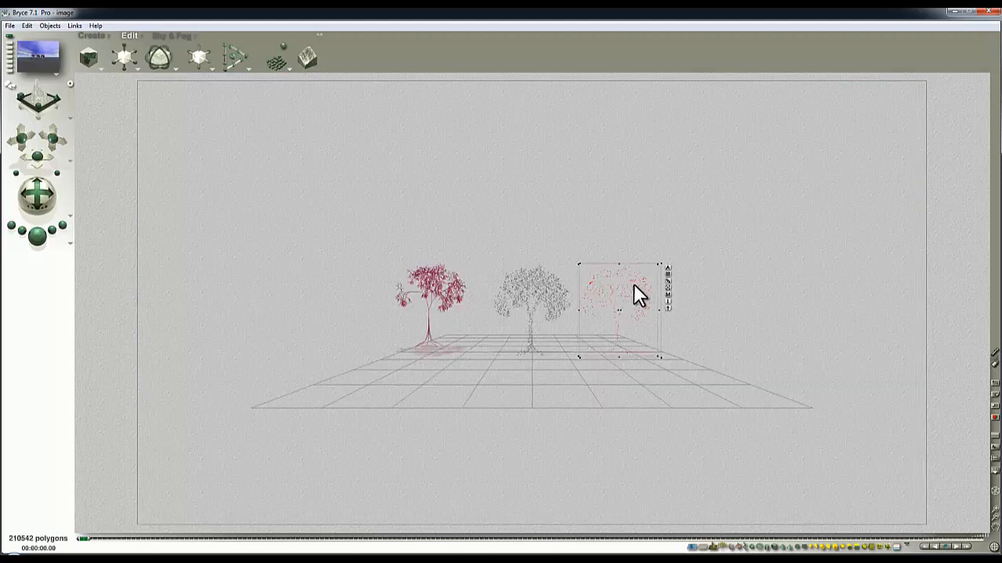
- Delete the third tree, leaving two trees and about 216,880 polygons
click(320, 34)
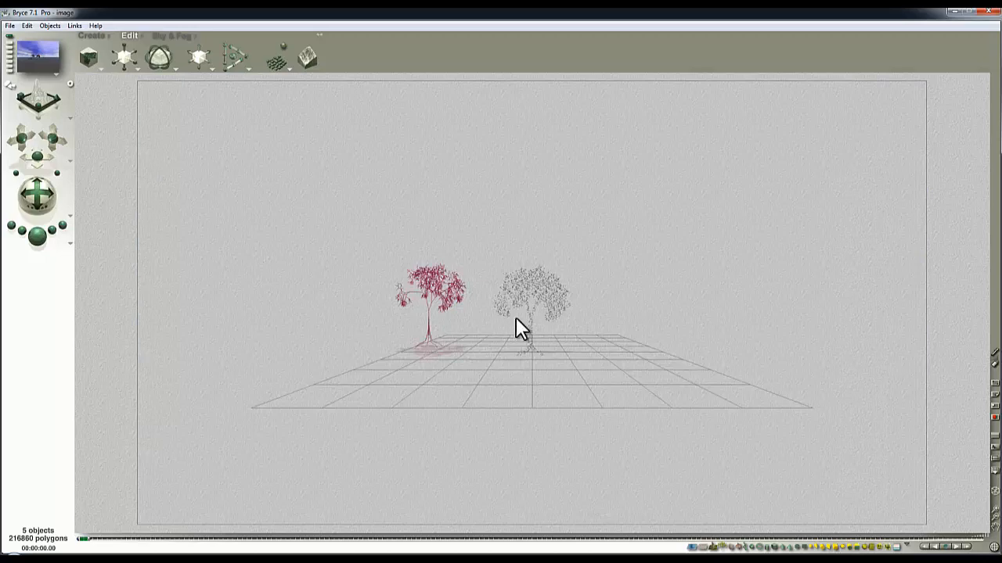
mouse_move(435, 285)
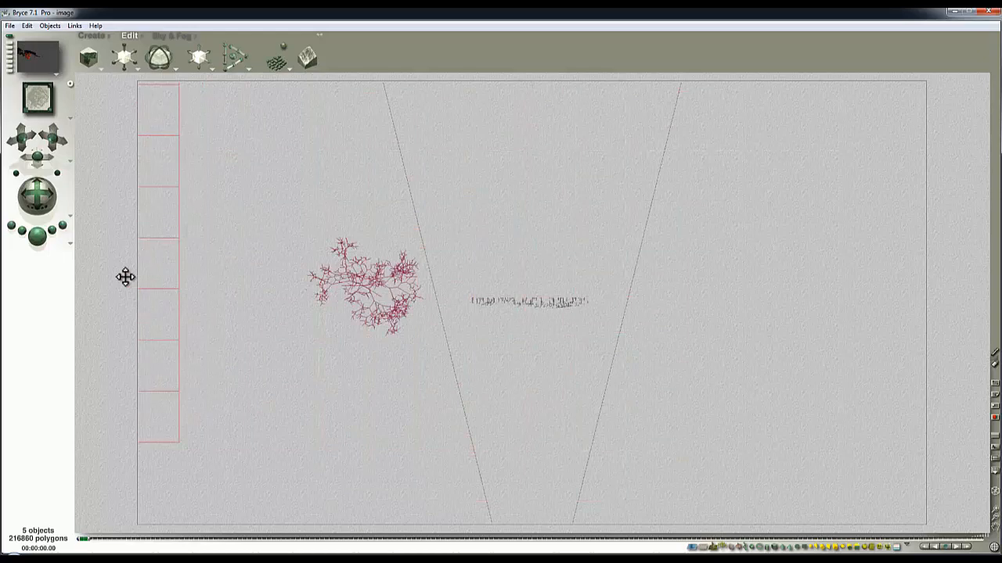
- Return to the camera view for a close-up render of the mesh tree
click(363, 294)
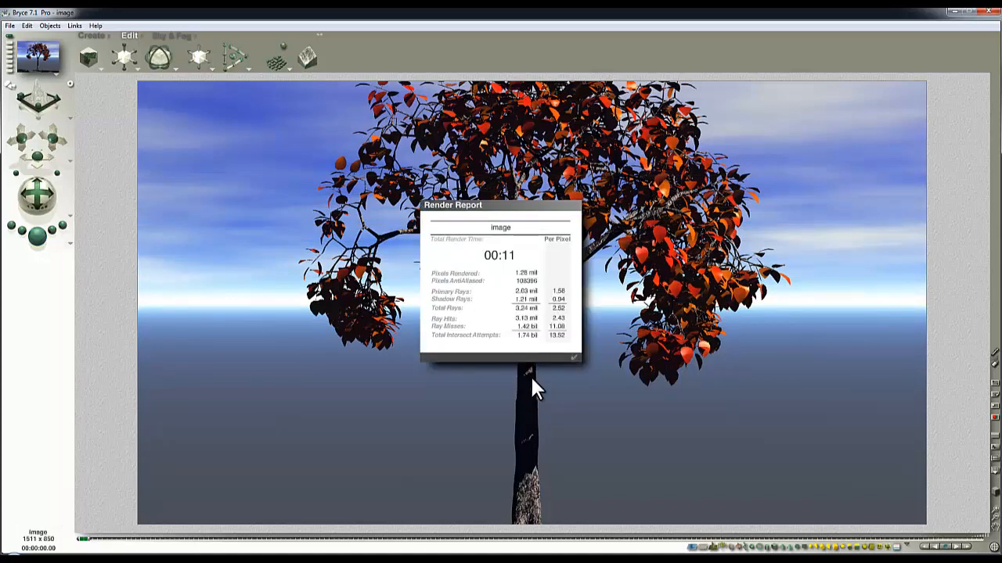
mouse_move(576, 377)
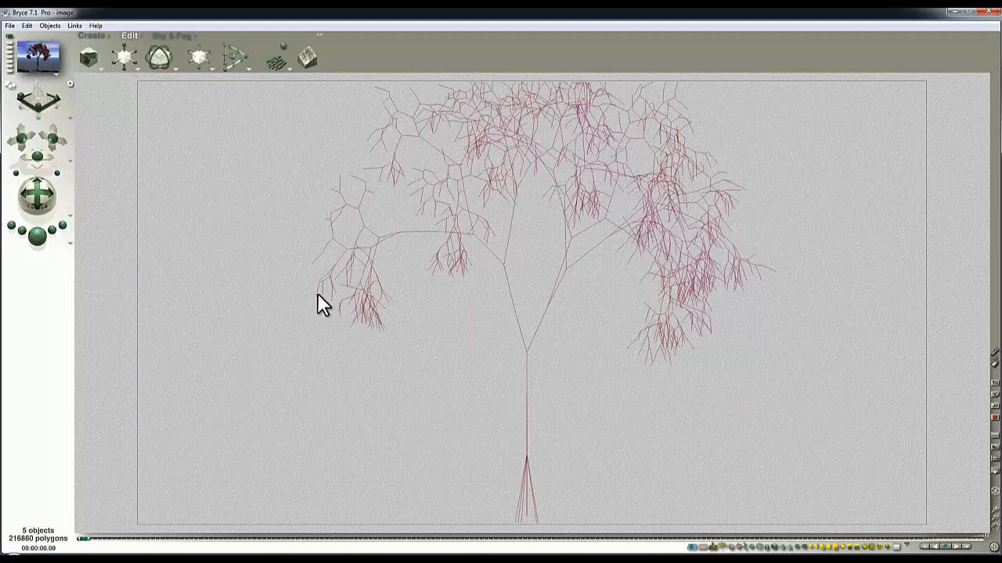
mouse_move(735, 338)
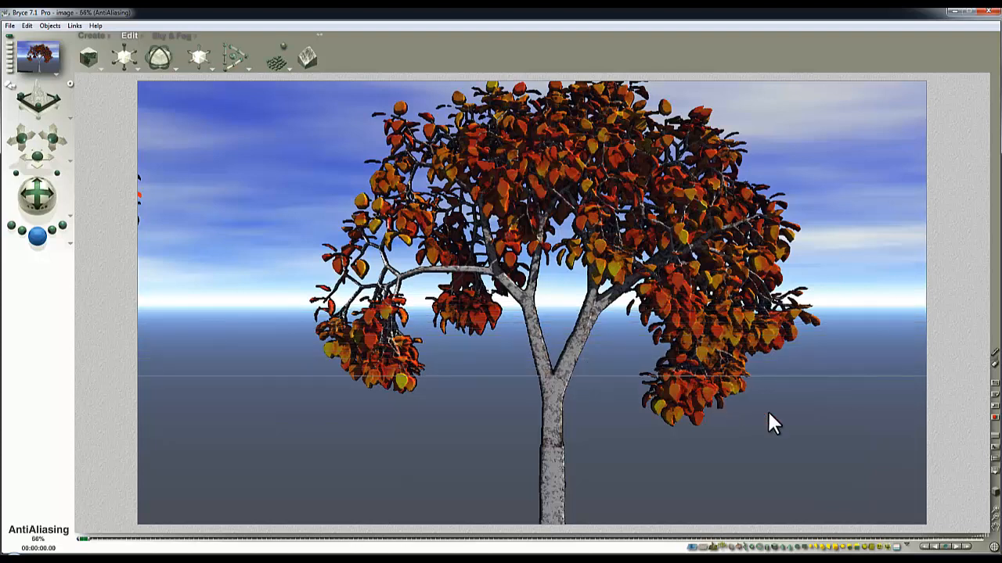
- Render a close-up of the original Bryce tree for comparison
click(38, 238)
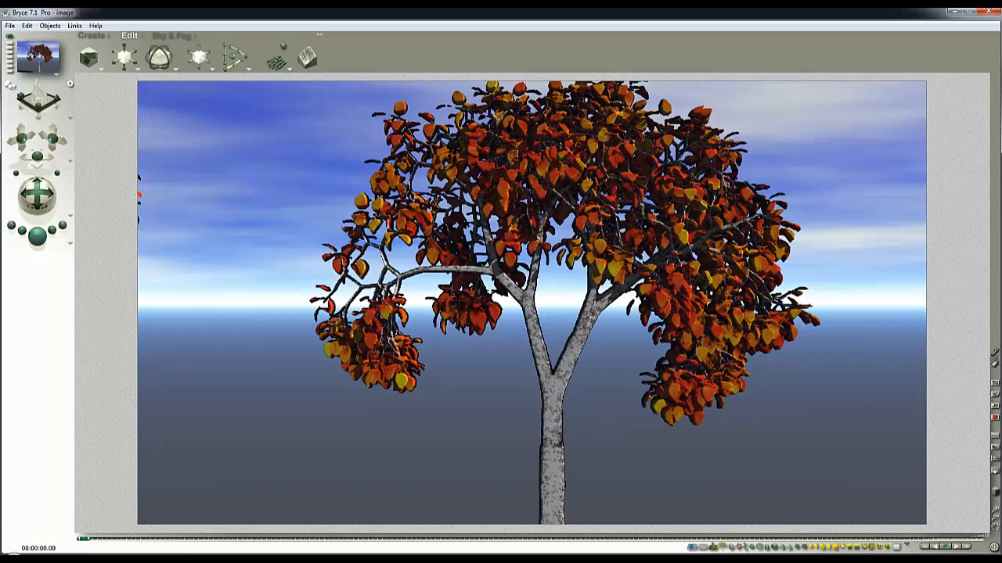